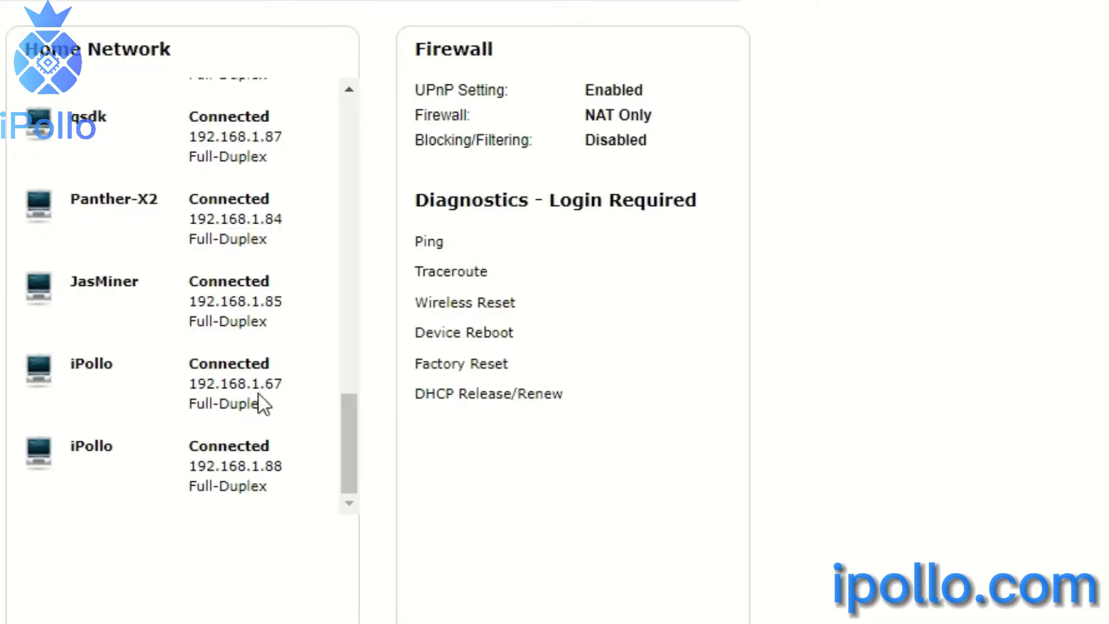
{"action": "mouse_move", "coordinate": [135, 414]}
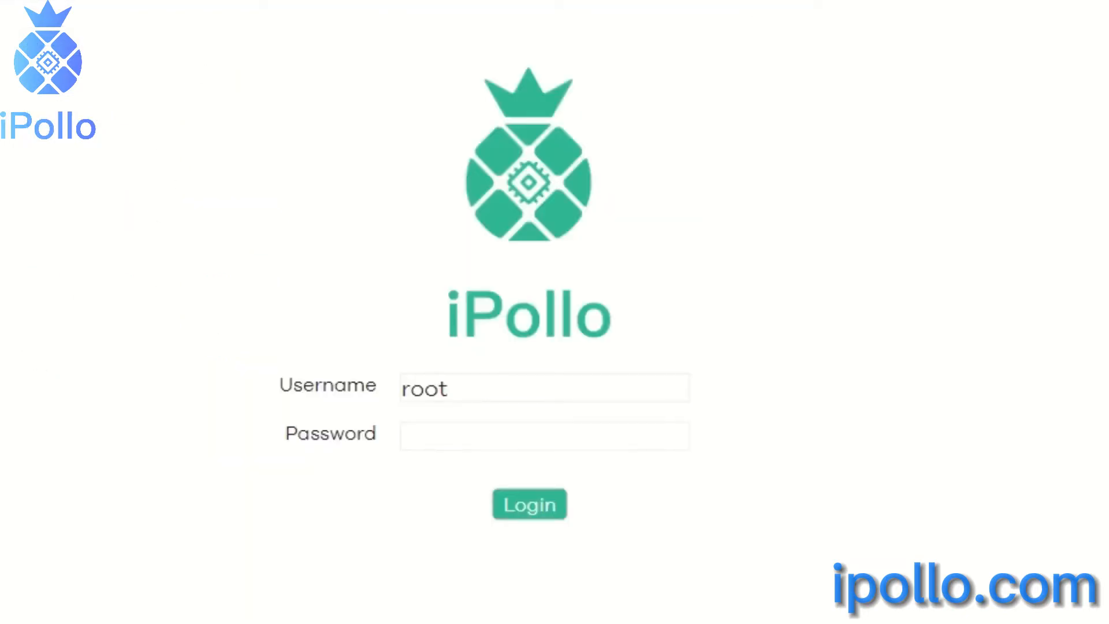
- Log in to the miner with its password to reach the overview dashboard
{"action": "left_click", "coordinate": [473, 447]}
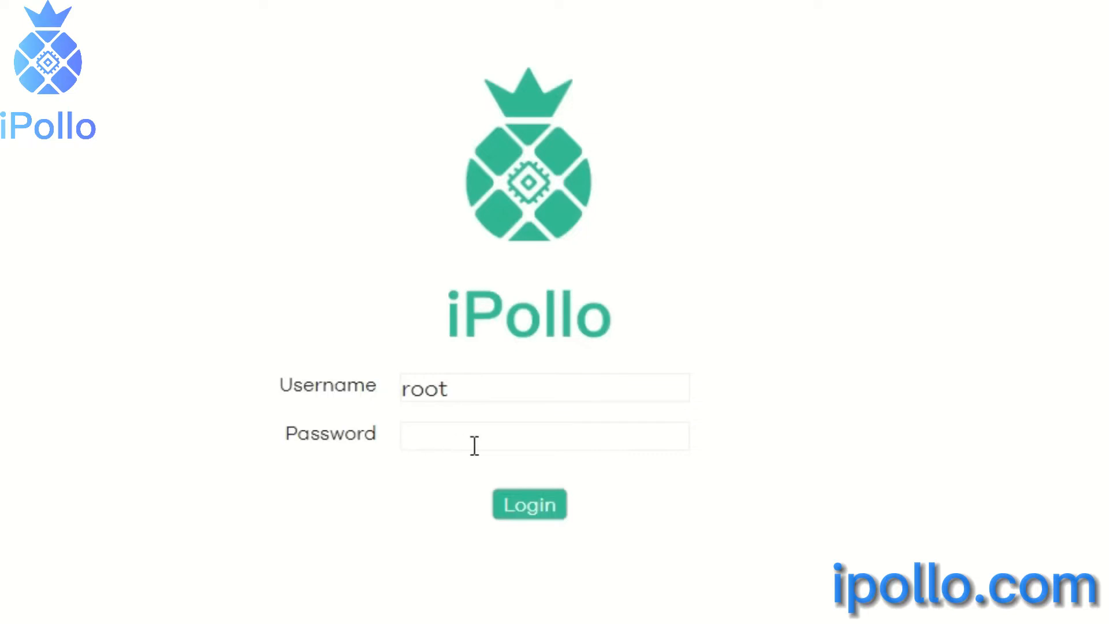
{"action": "type", "text": "•"}
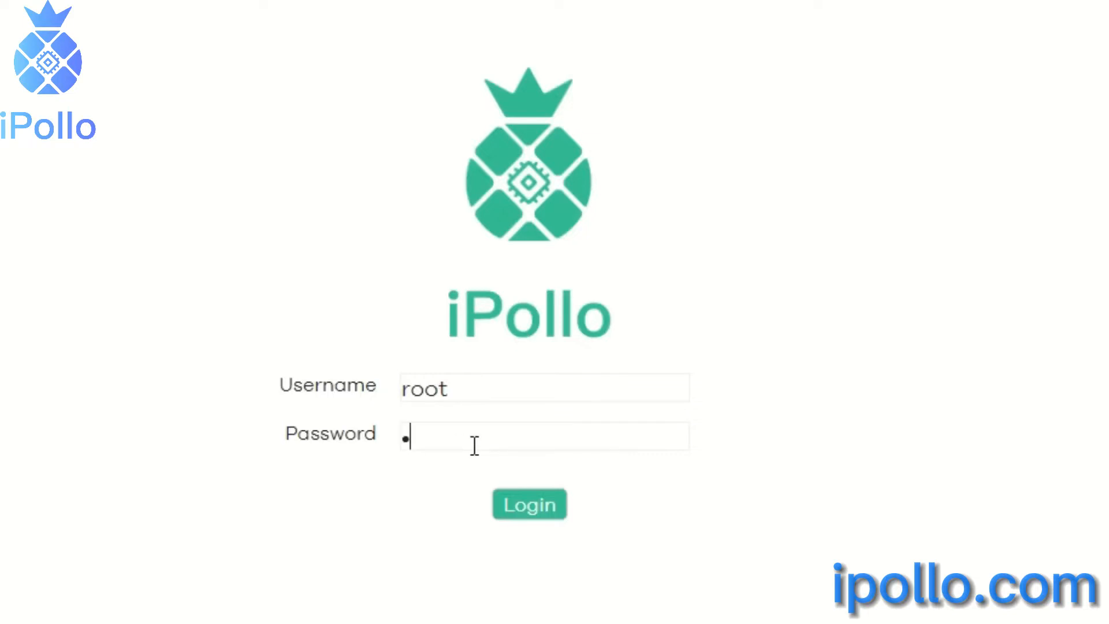
{"action": "left_click", "coordinate": [528, 504]}
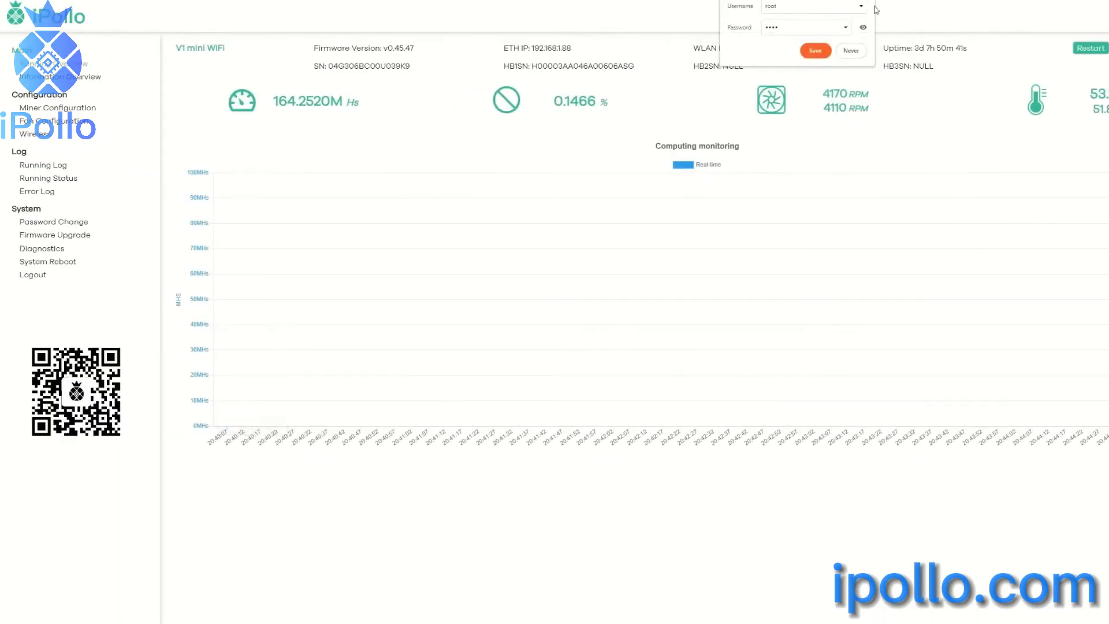
- Dismiss the save-password offer and go to the miner's Pool Configuration page
{"action": "left_click", "coordinate": [851, 50]}
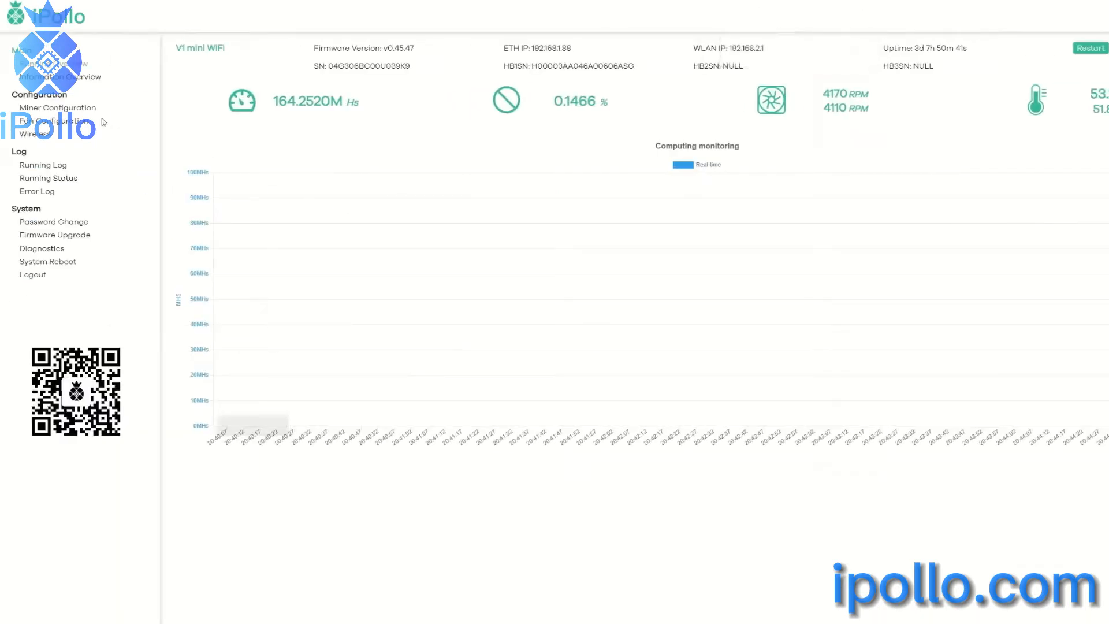
{"action": "left_click", "coordinate": [57, 107]}
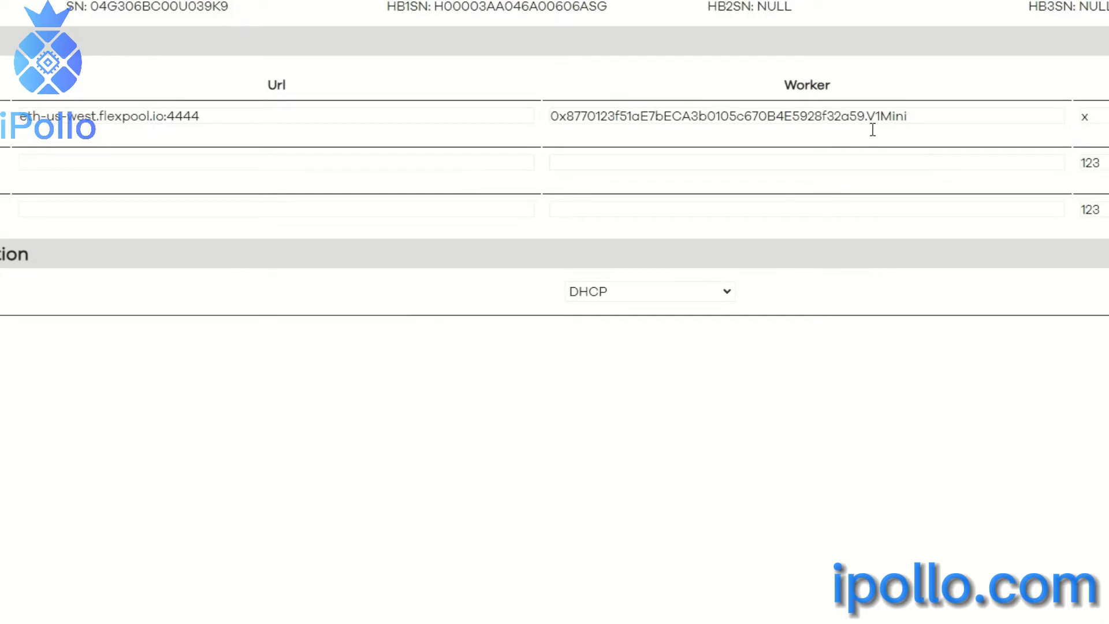
{"action": "mouse_move", "coordinate": [918, 126]}
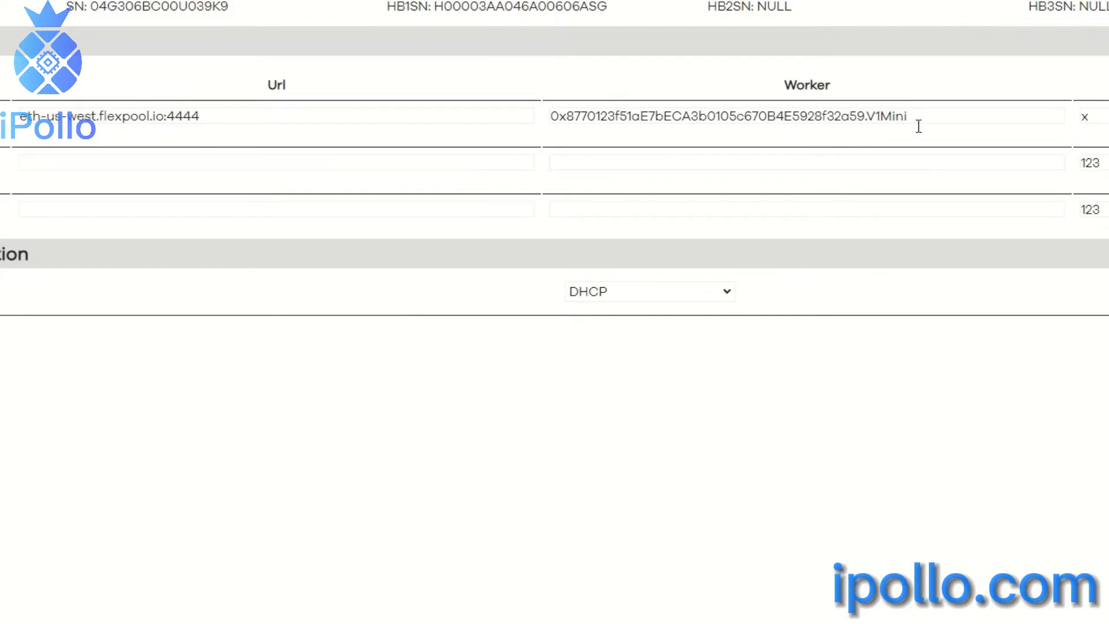
{"action": "mouse_move", "coordinate": [879, 133]}
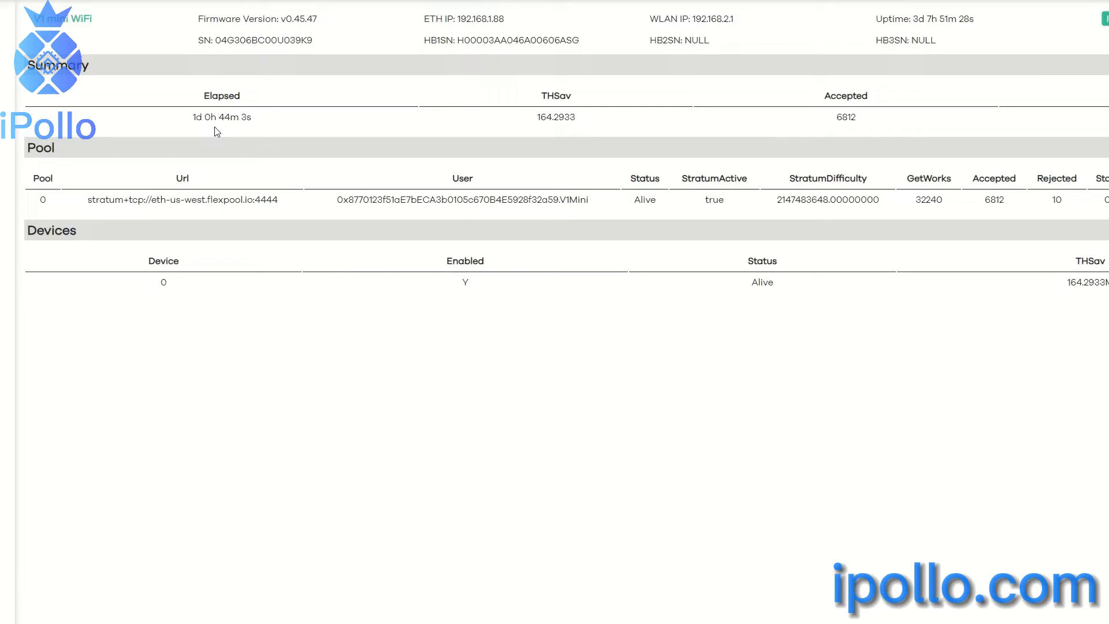
{"action": "mouse_move", "coordinate": [272, 132]}
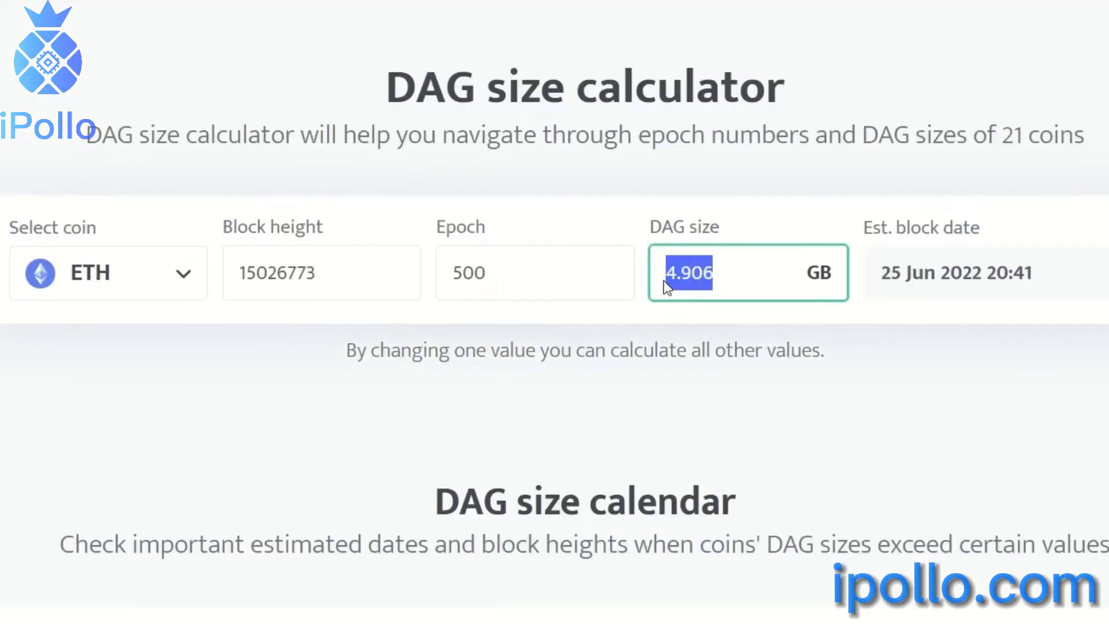
- Calculate a 6 GB DAG for ETH, then for ETC, giving epoch 640 around 19 Feb 2032
{"action": "type", "text": "6"}
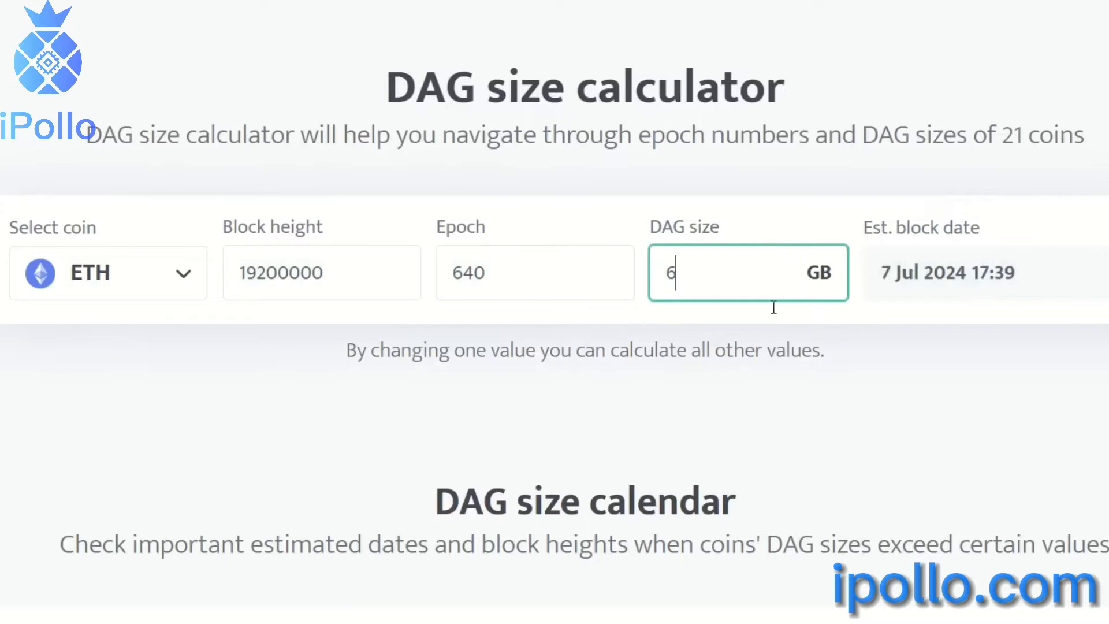
{"action": "mouse_move", "coordinate": [927, 294]}
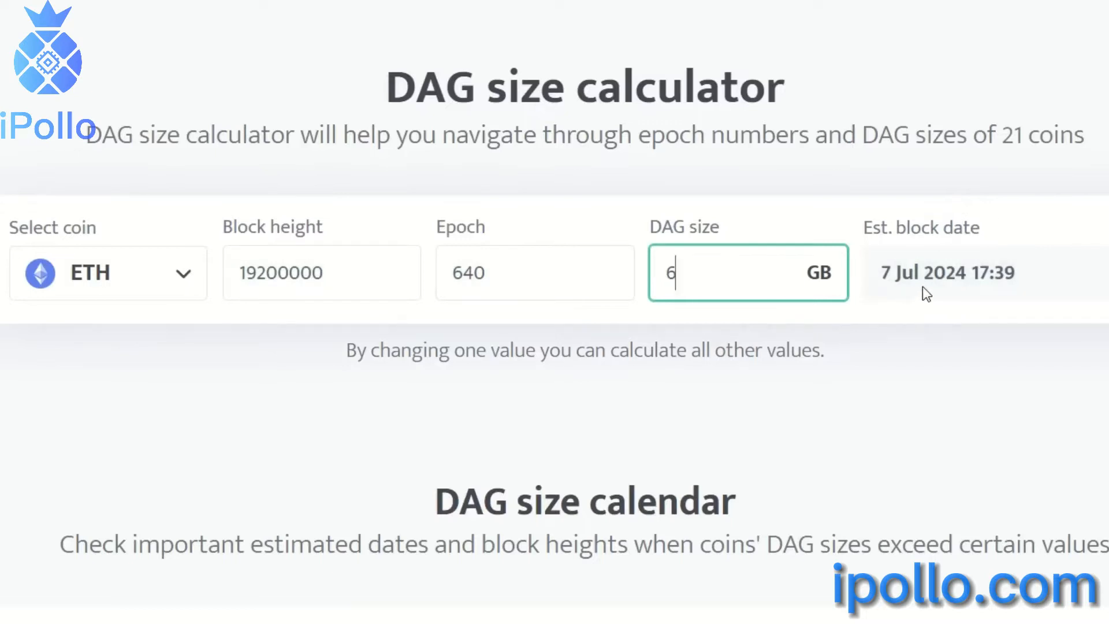
{"action": "mouse_move", "coordinate": [173, 283]}
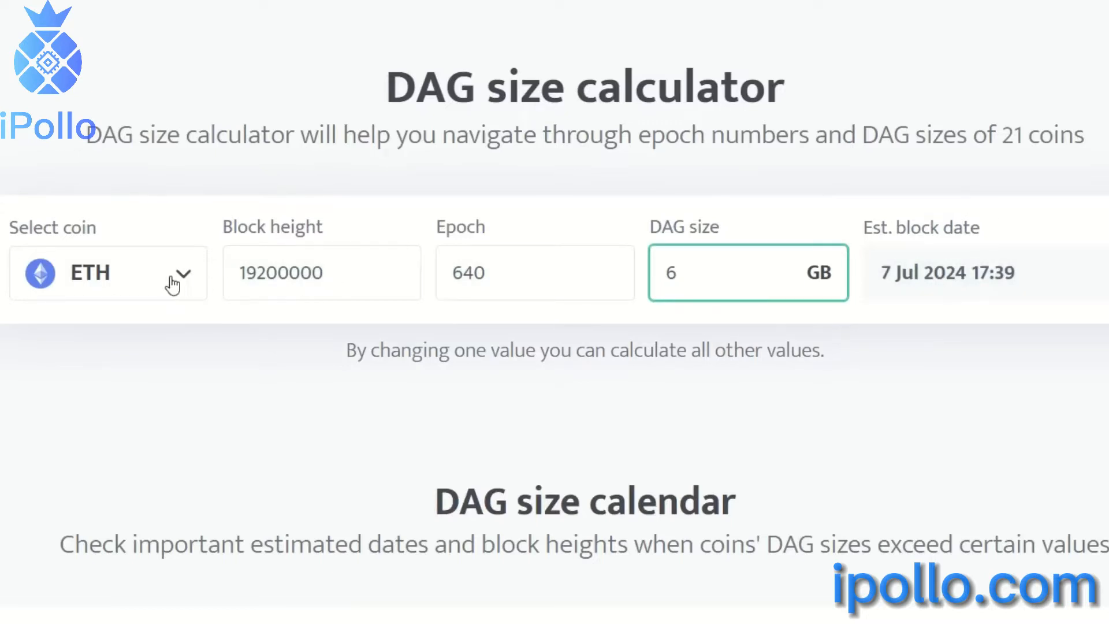
{"action": "left_click", "coordinate": [108, 273]}
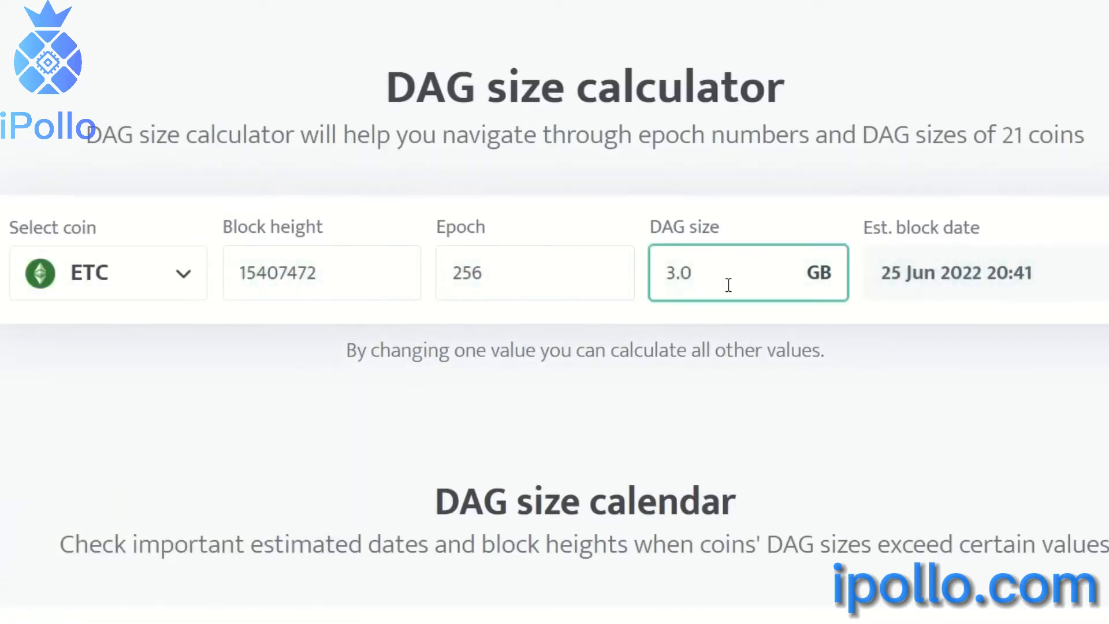
{"action": "type", "text": "6"}
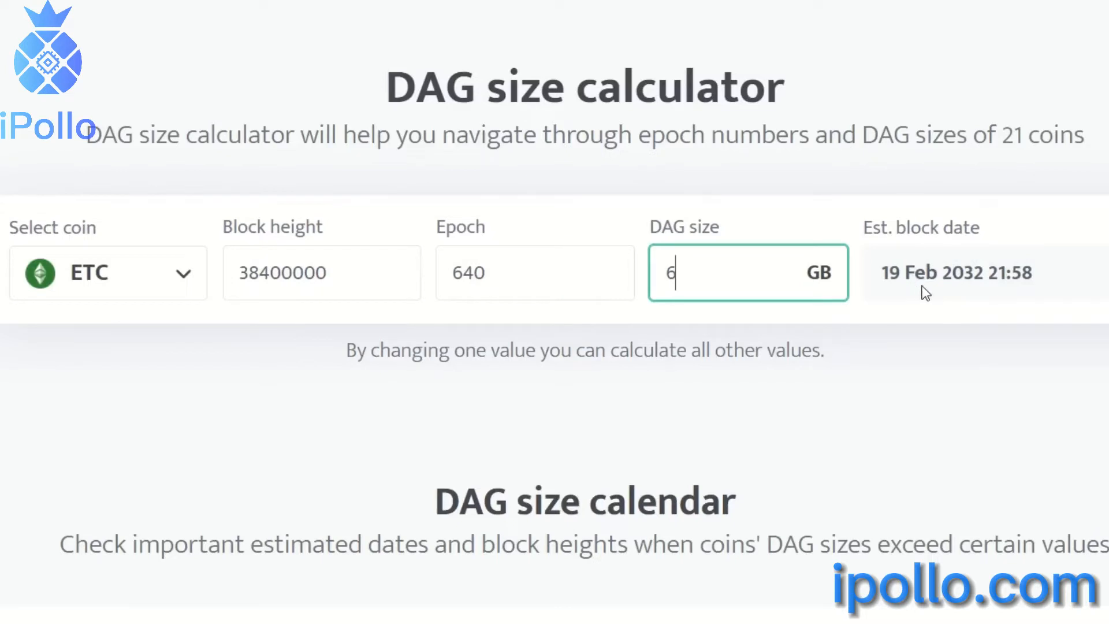
{"action": "mouse_move", "coordinate": [974, 293]}
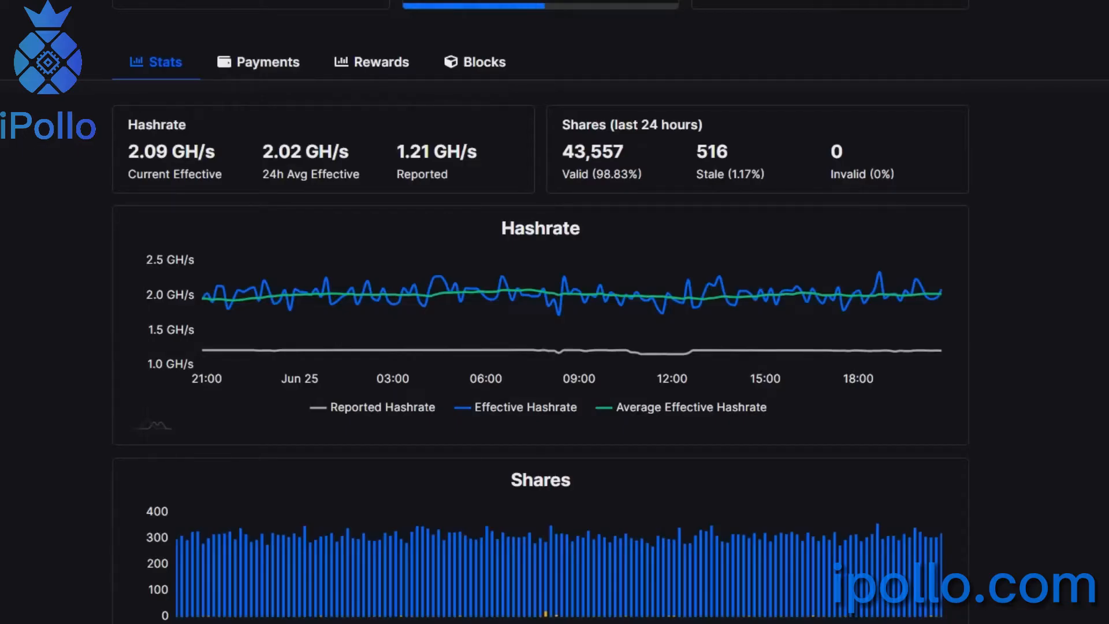
- Scroll the Flexpool stats to the V1Mini worker row showing 273.3 MH/s and 247 stale shares
{"action": "scroll", "scroll_direction": "down", "scroll_amount": 3}
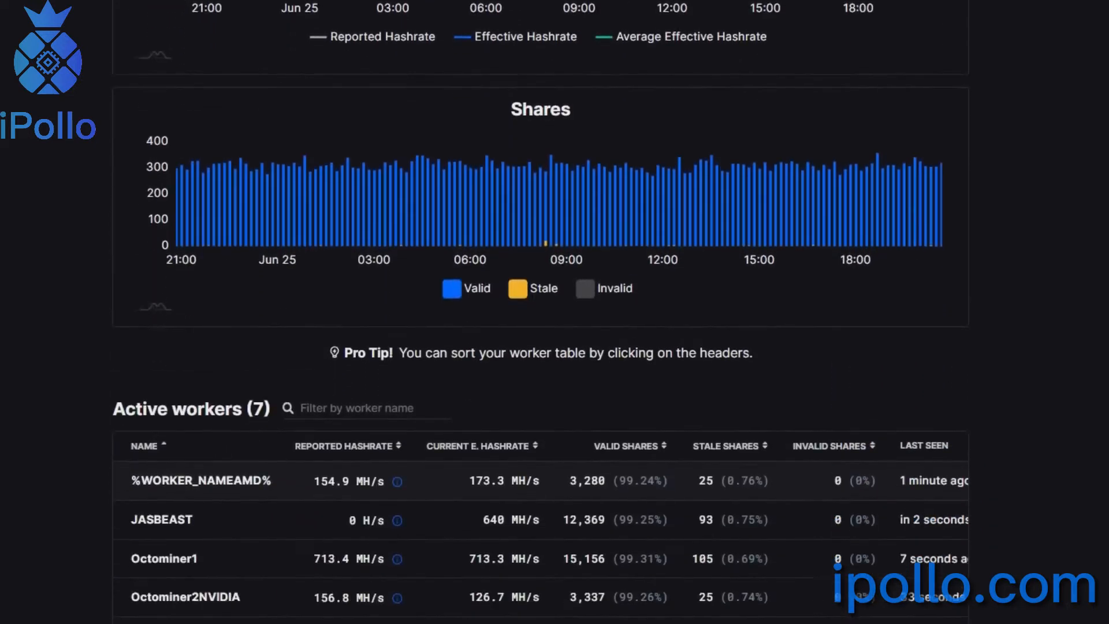
{"action": "scroll", "scroll_direction": "down", "scroll_amount": 3}
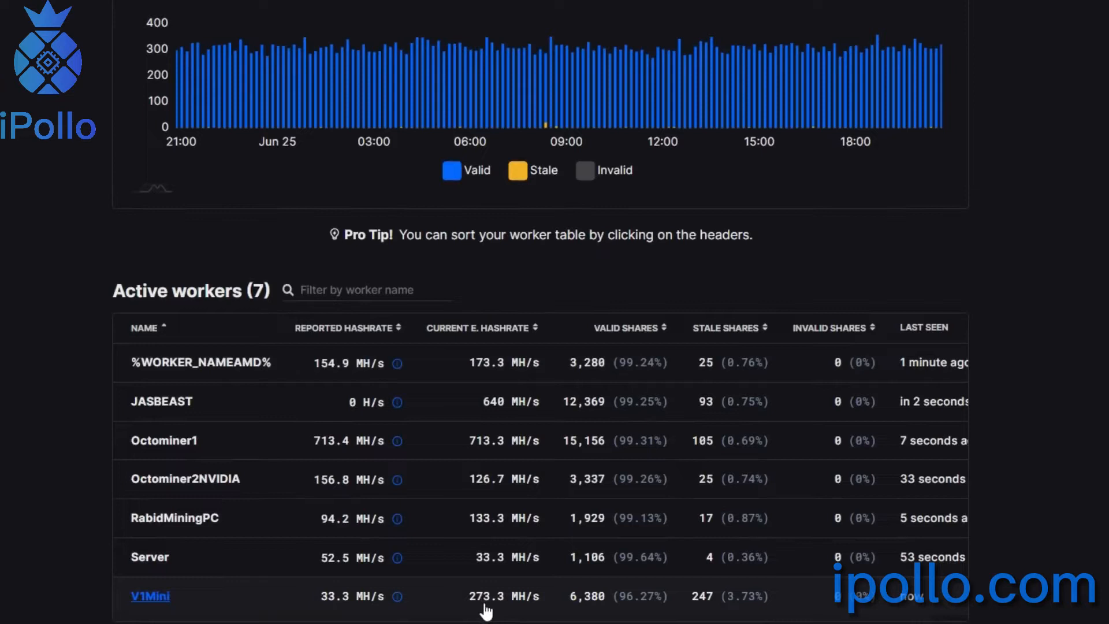
{"action": "mouse_move", "coordinate": [497, 608]}
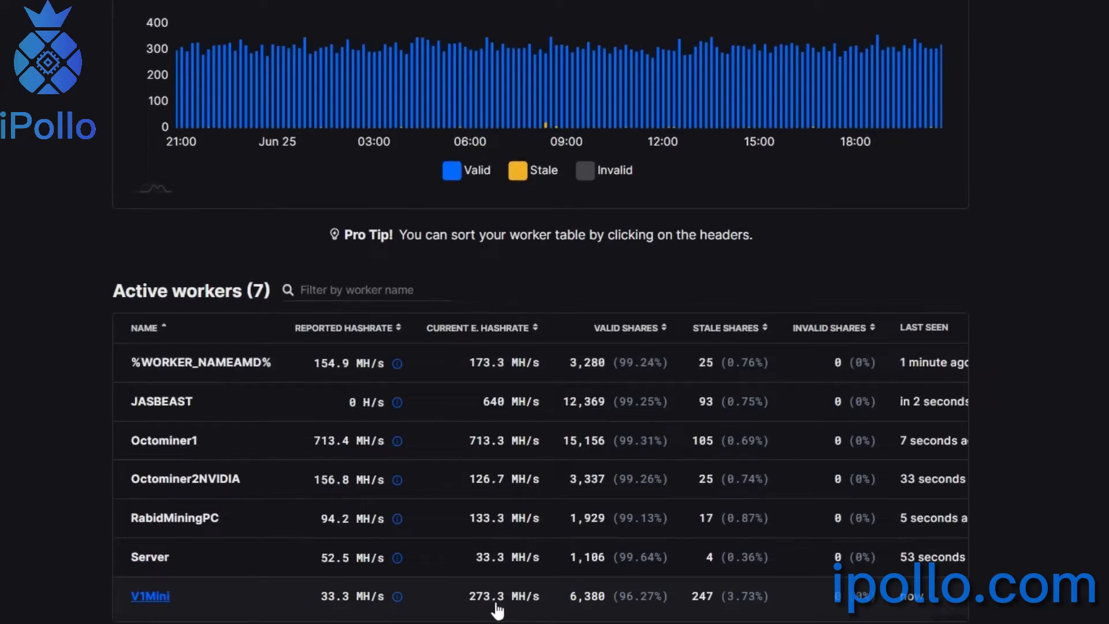
{"action": "mouse_move", "coordinate": [347, 613]}
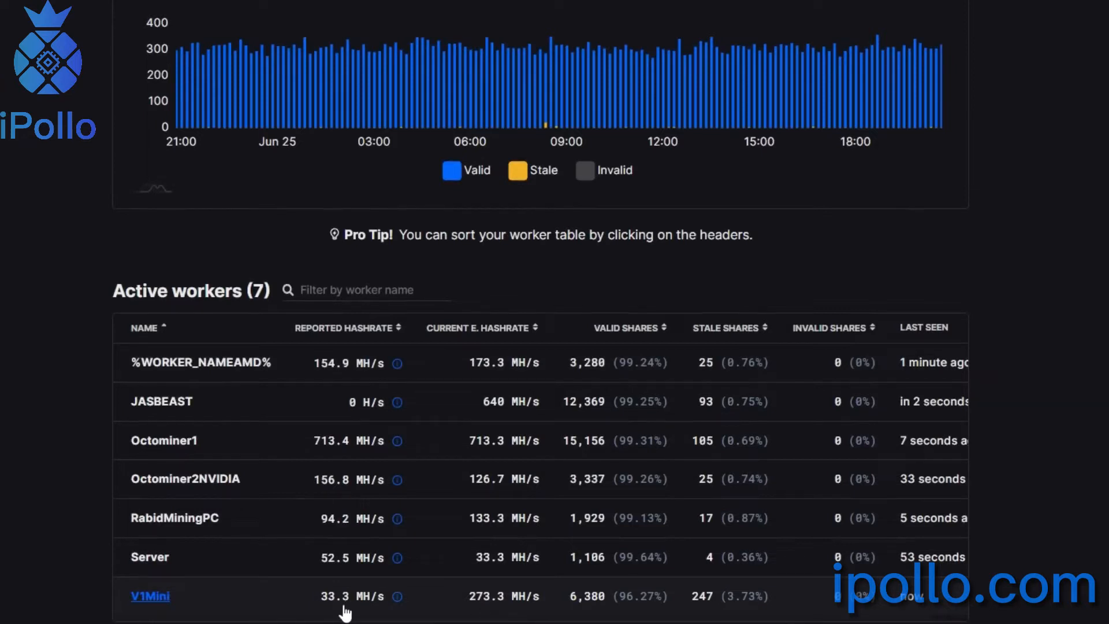
{"action": "mouse_move", "coordinate": [333, 608]}
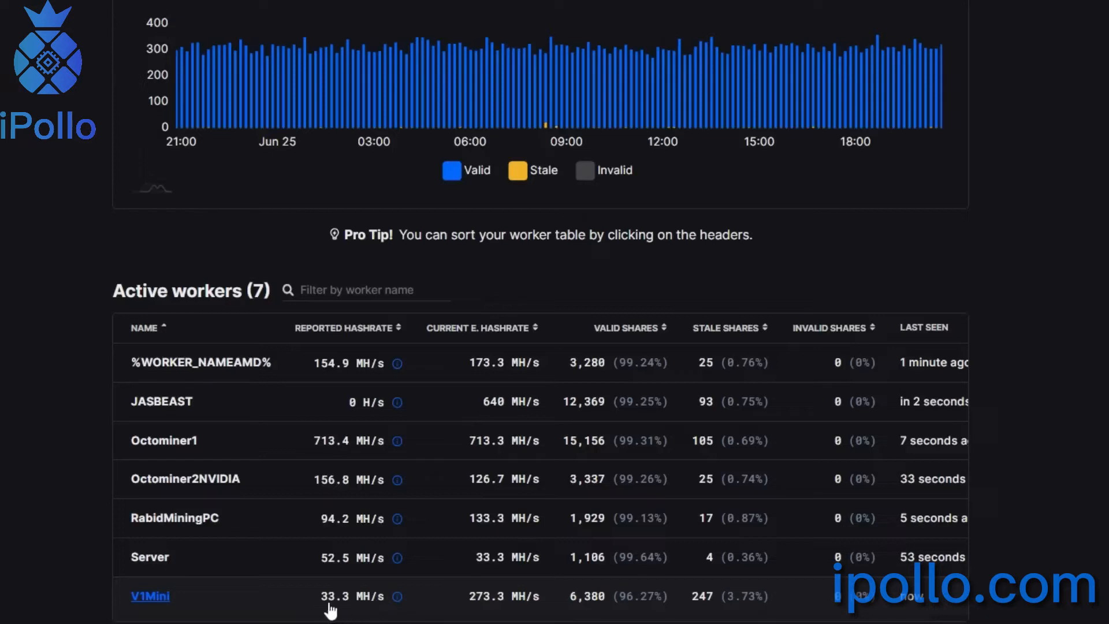
{"action": "mouse_move", "coordinate": [356, 613]}
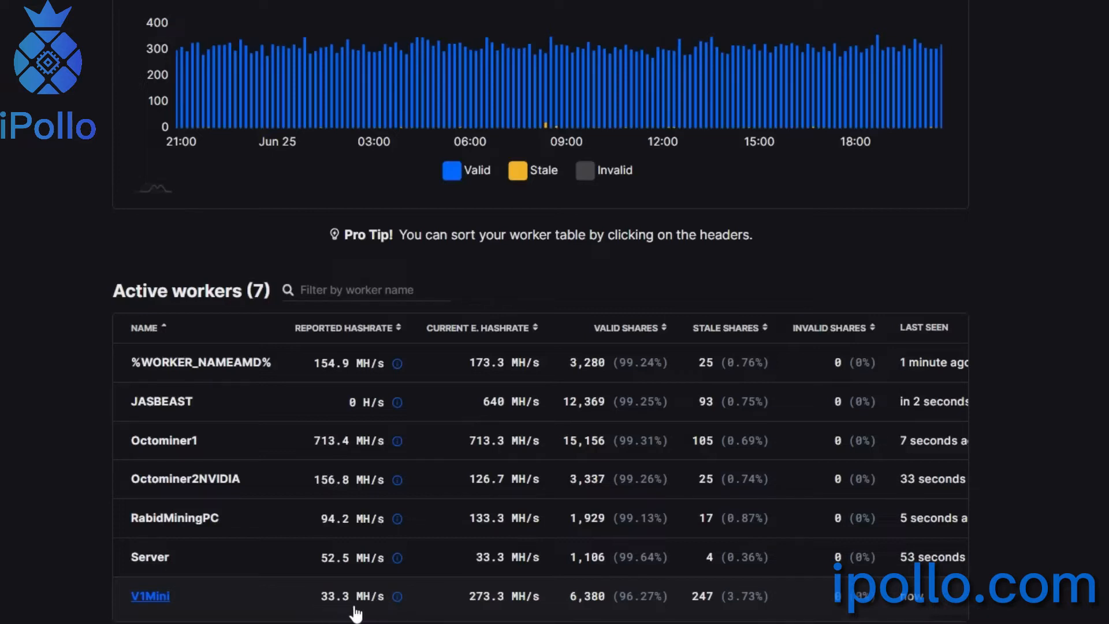
{"action": "mouse_move", "coordinate": [485, 612]}
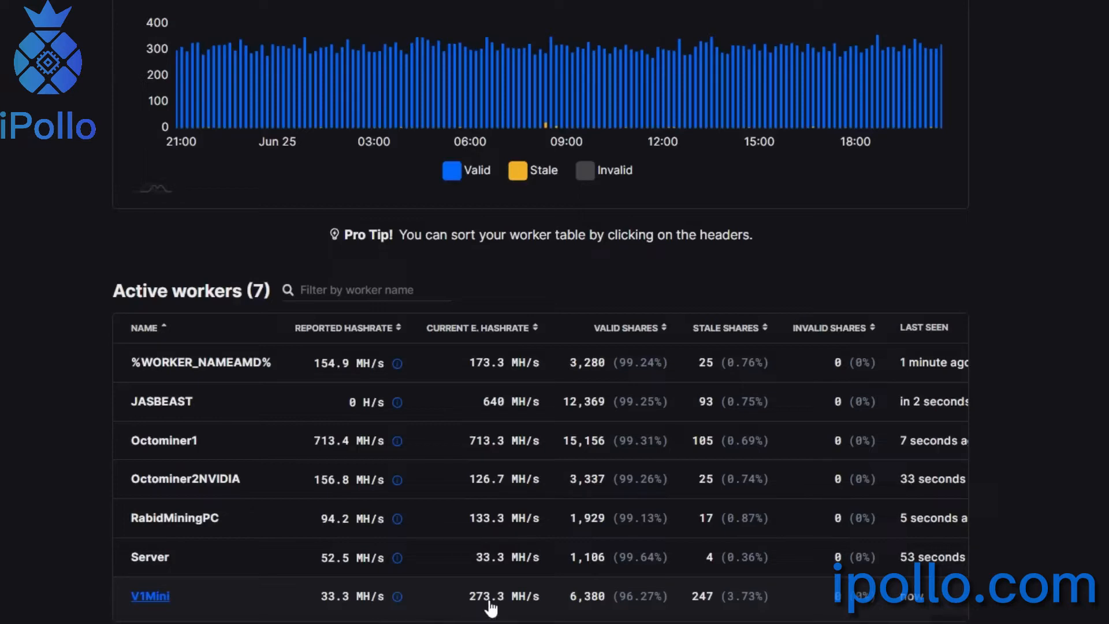
{"action": "scroll", "scroll_direction": "up", "scroll_amount": 3}
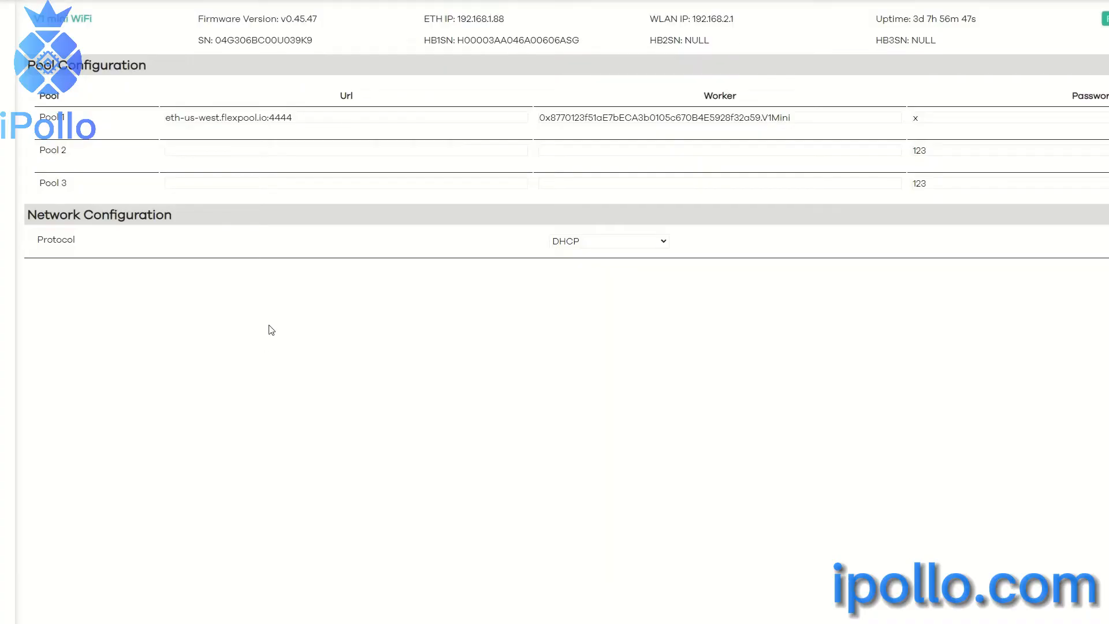
{"action": "mouse_move", "coordinate": [290, 133]}
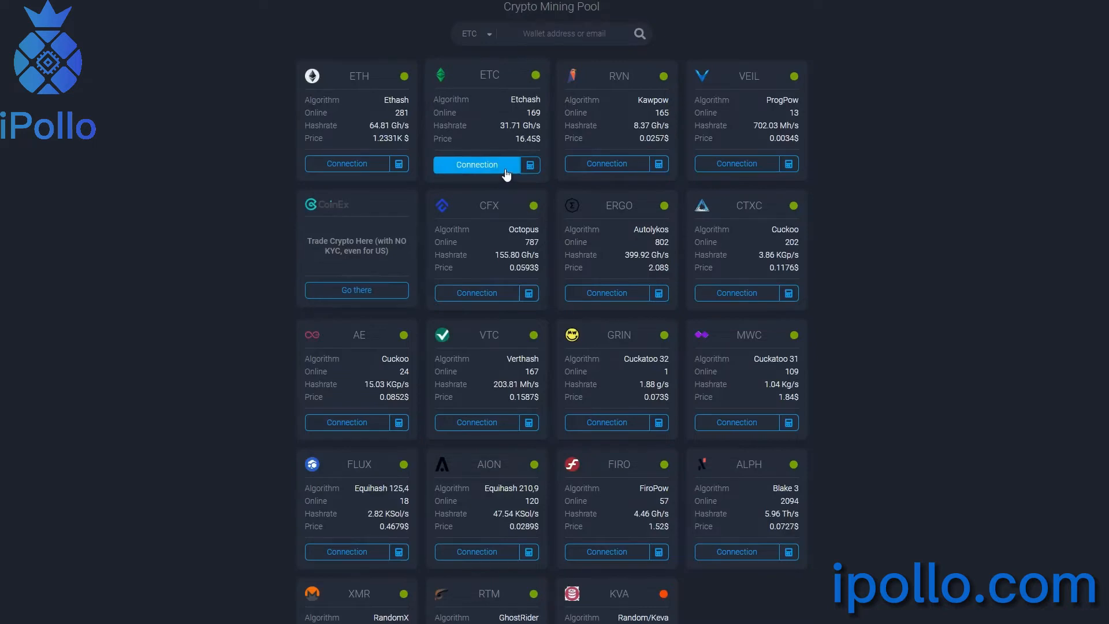
- Show the ETC solo connection addresses such as pool.ca.woolypooly.com:35001
{"action": "left_click", "coordinate": [476, 164]}
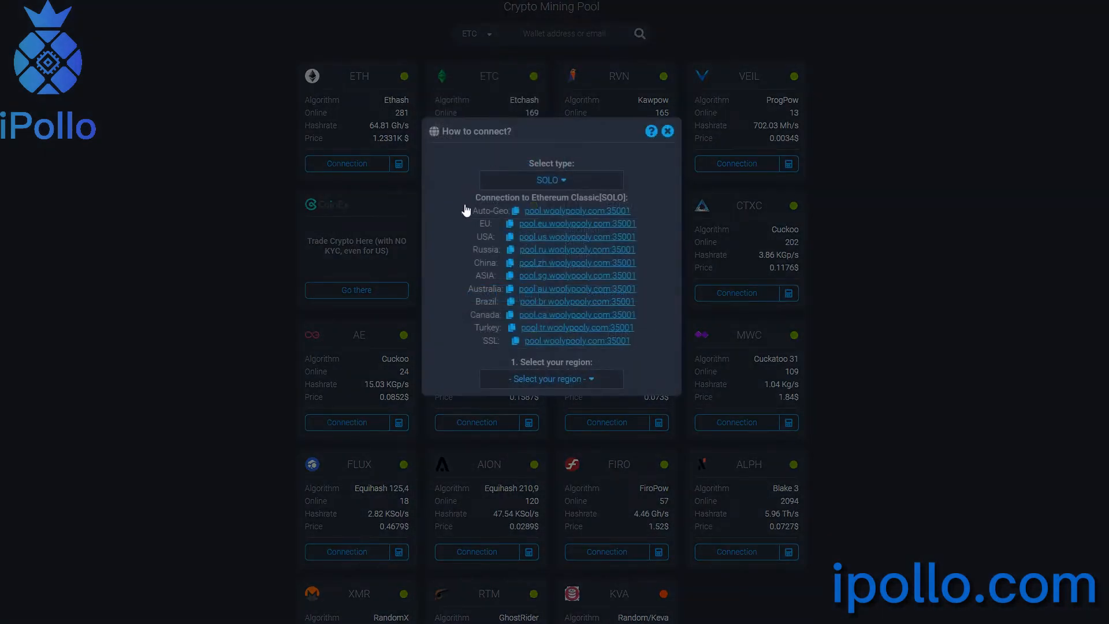
{"action": "mouse_move", "coordinate": [502, 324]}
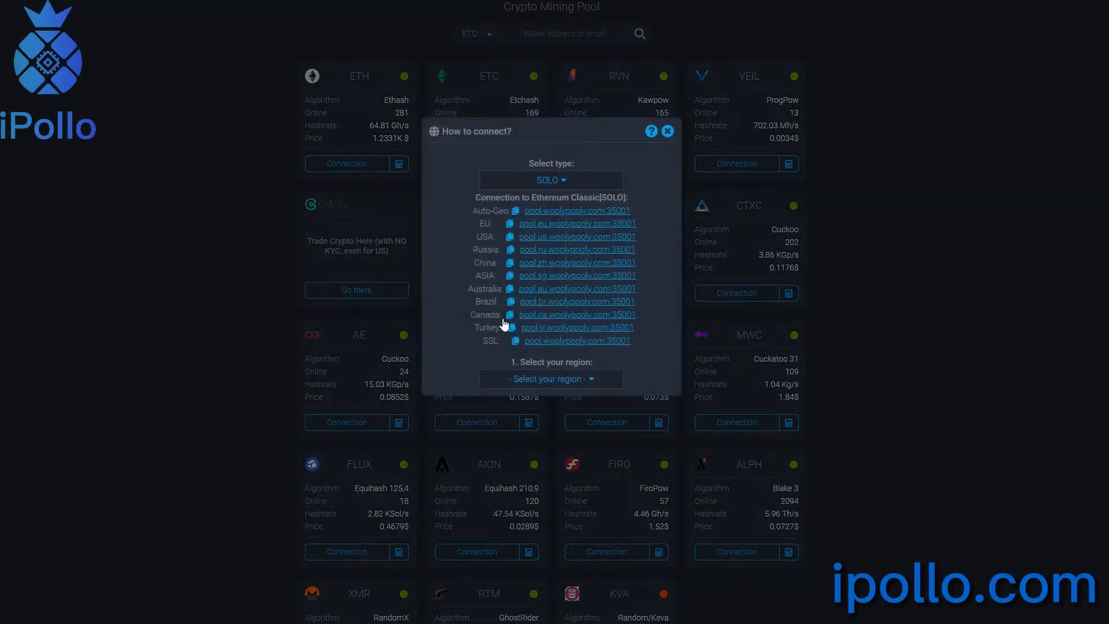
{"action": "mouse_move", "coordinate": [362, 183]}
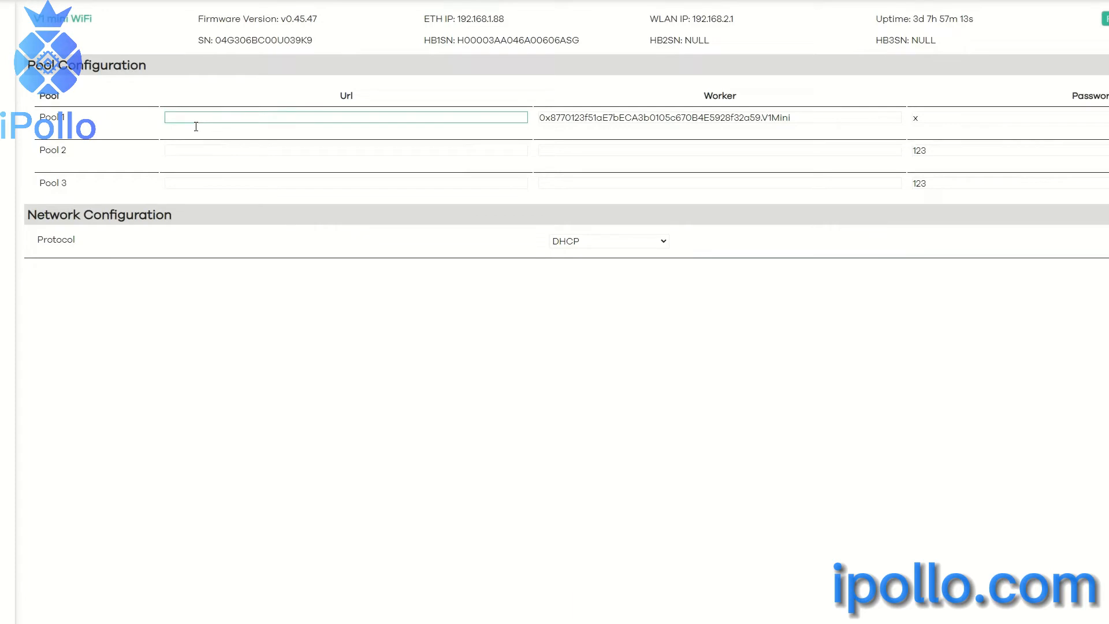
- Set Pool 1 URL to pool.ca.woolypooly.com:35001, keeping the existing worker and password
{"action": "type", "text": "pool.ca.woolypooly.com:35001"}
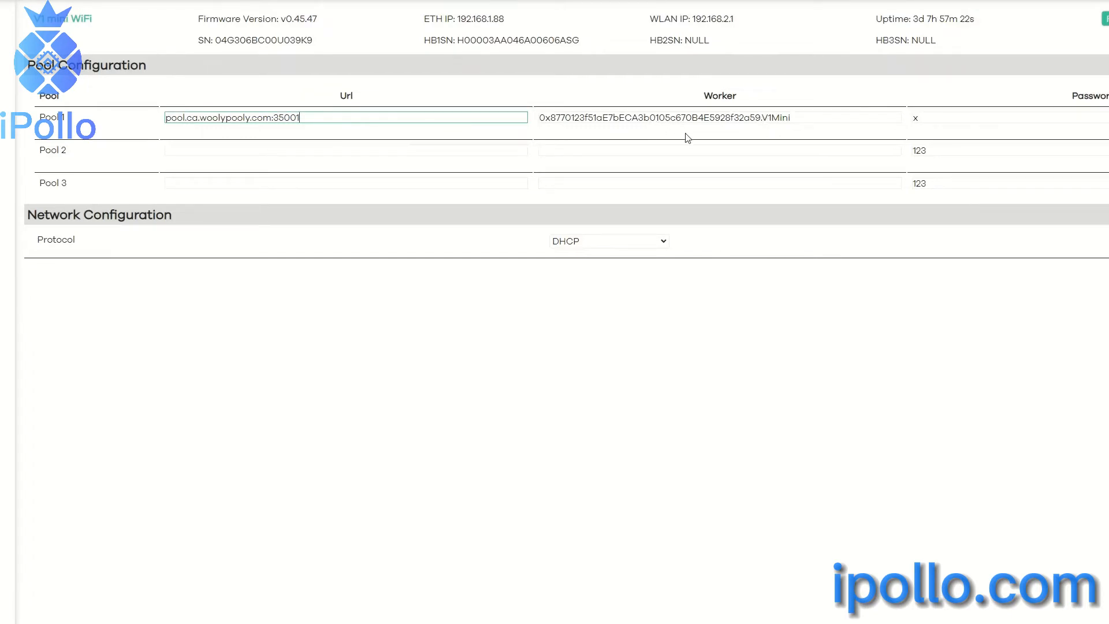
{"action": "mouse_move", "coordinate": [628, 128]}
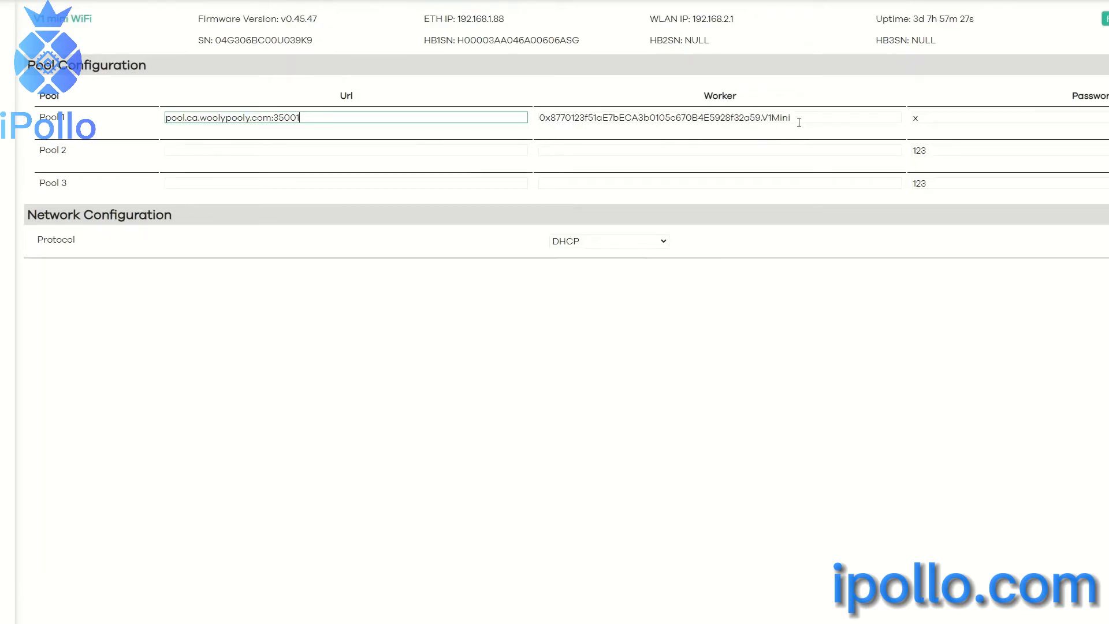
{"action": "mouse_move", "coordinate": [909, 139]}
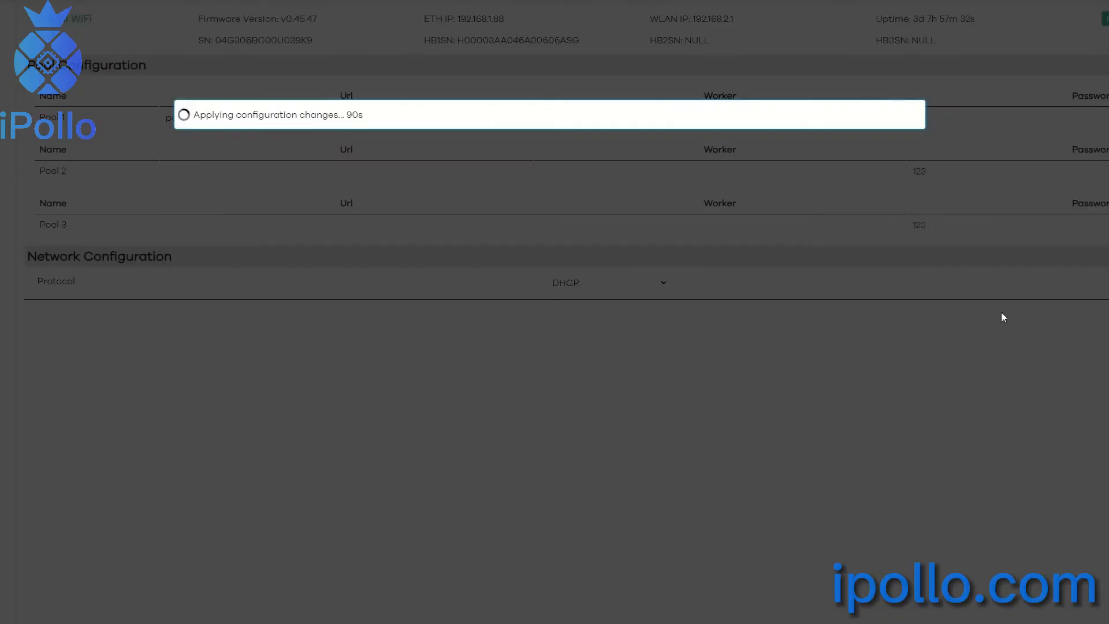
{"action": "mouse_move", "coordinate": [544, 387]}
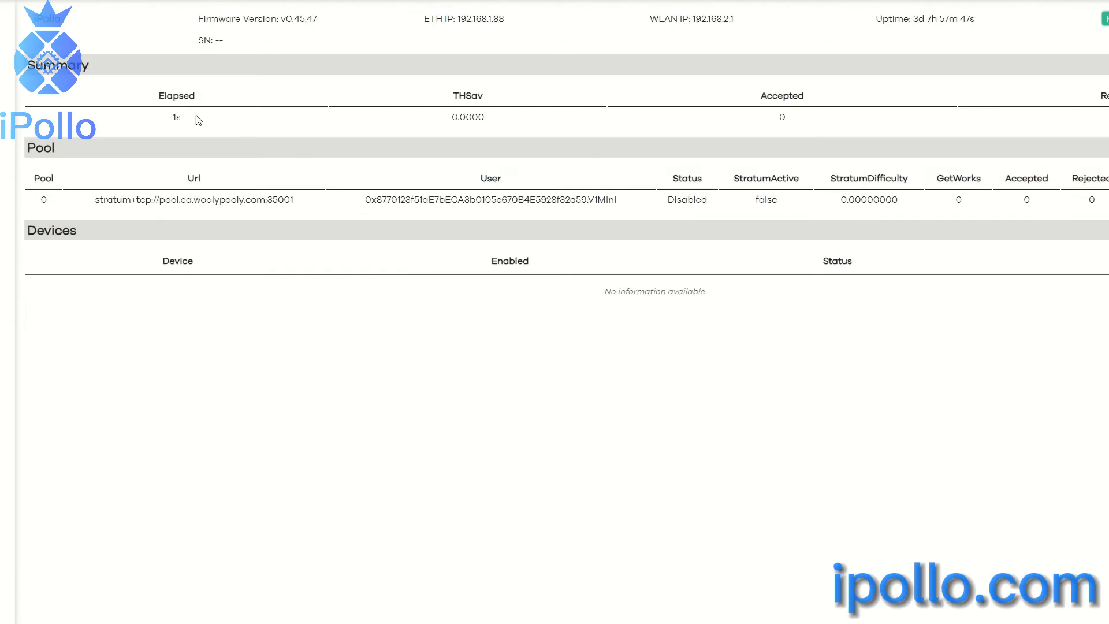
{"action": "mouse_move", "coordinate": [366, 125]}
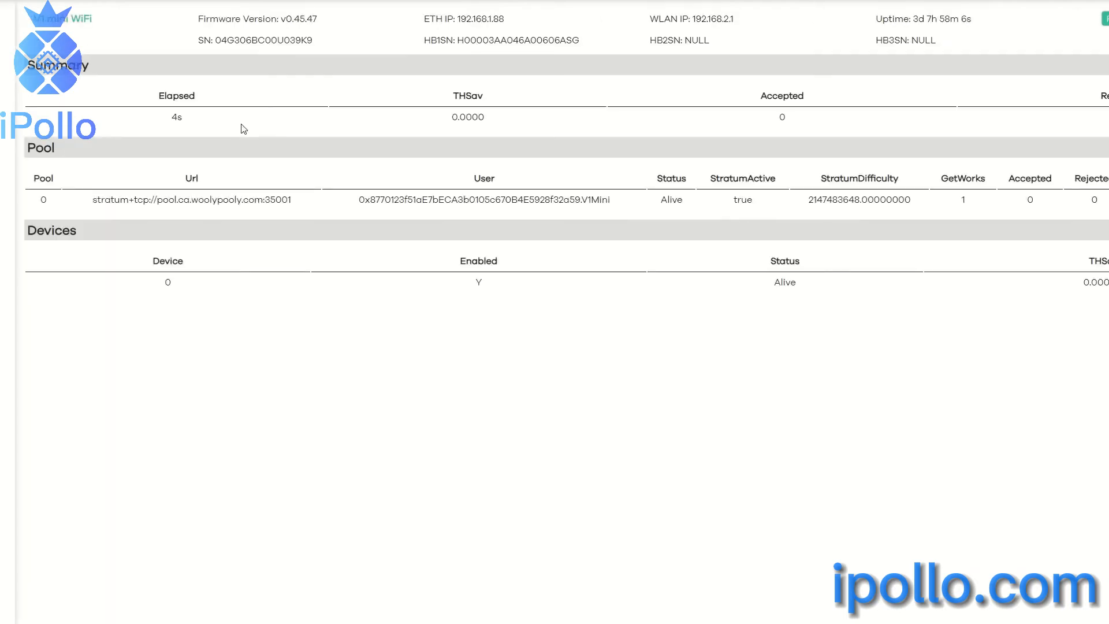
{"action": "mouse_move", "coordinate": [253, 126]}
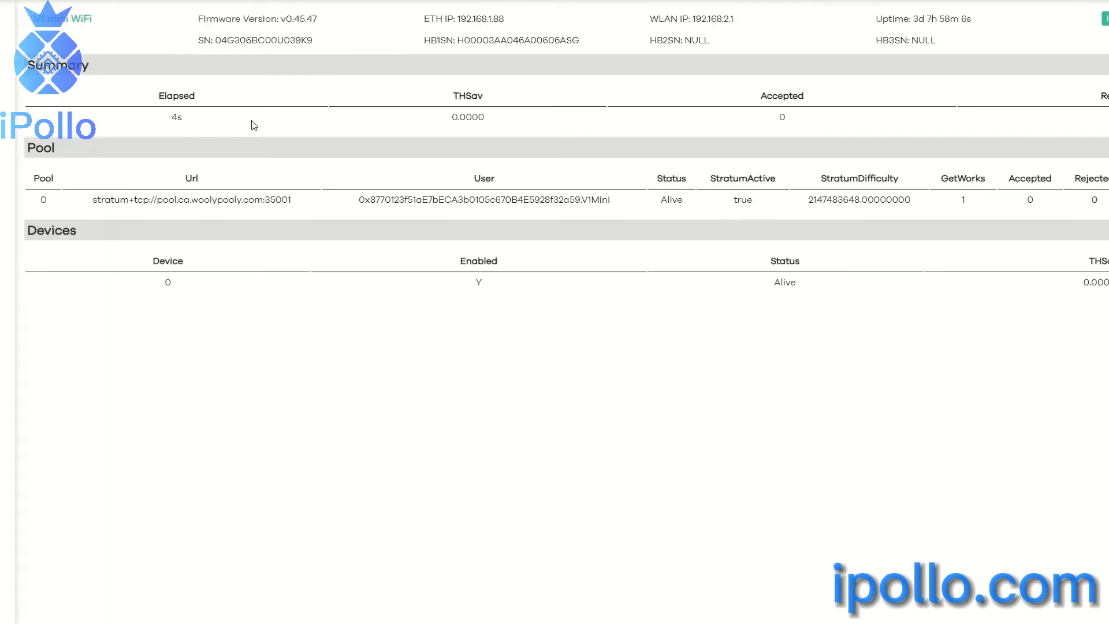
{"action": "mouse_move", "coordinate": [379, 129]}
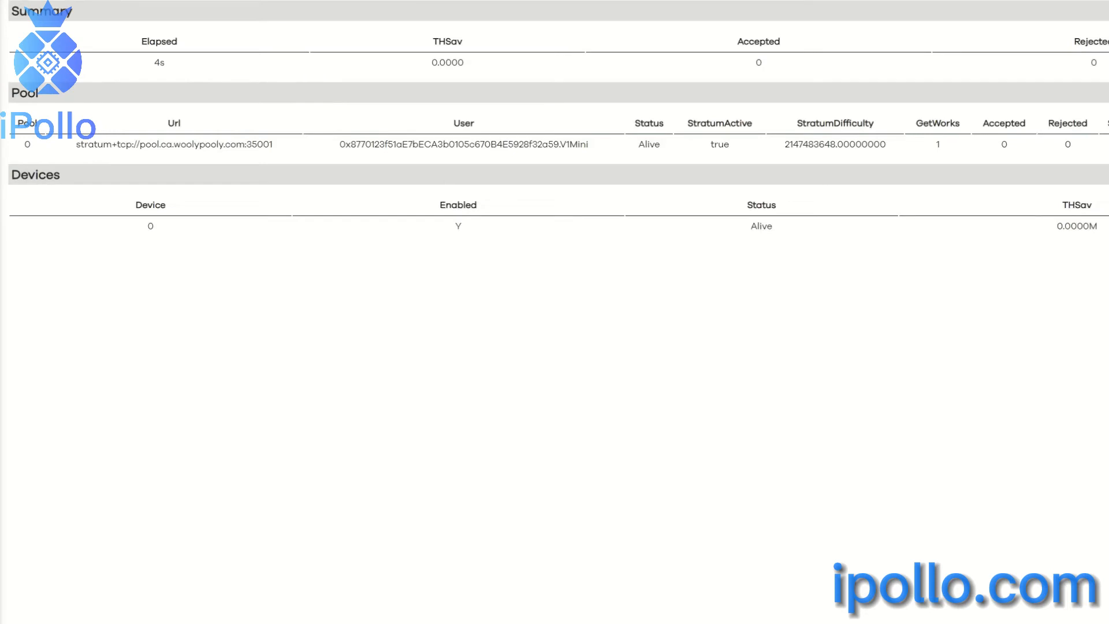
{"action": "mouse_move", "coordinate": [317, 99]}
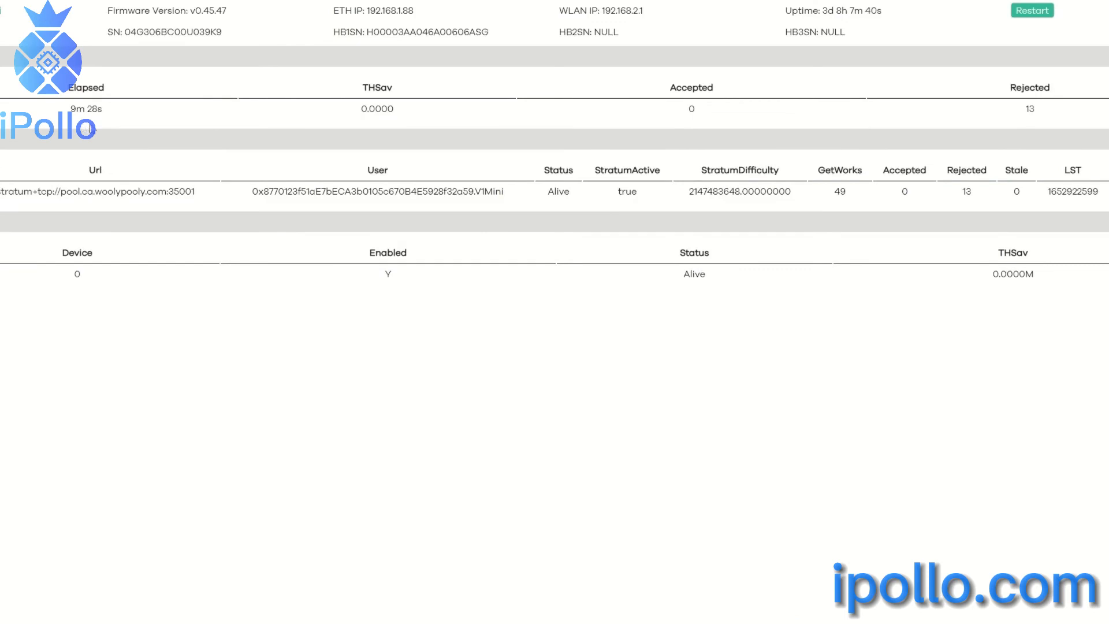
{"action": "mouse_move", "coordinate": [450, 127]}
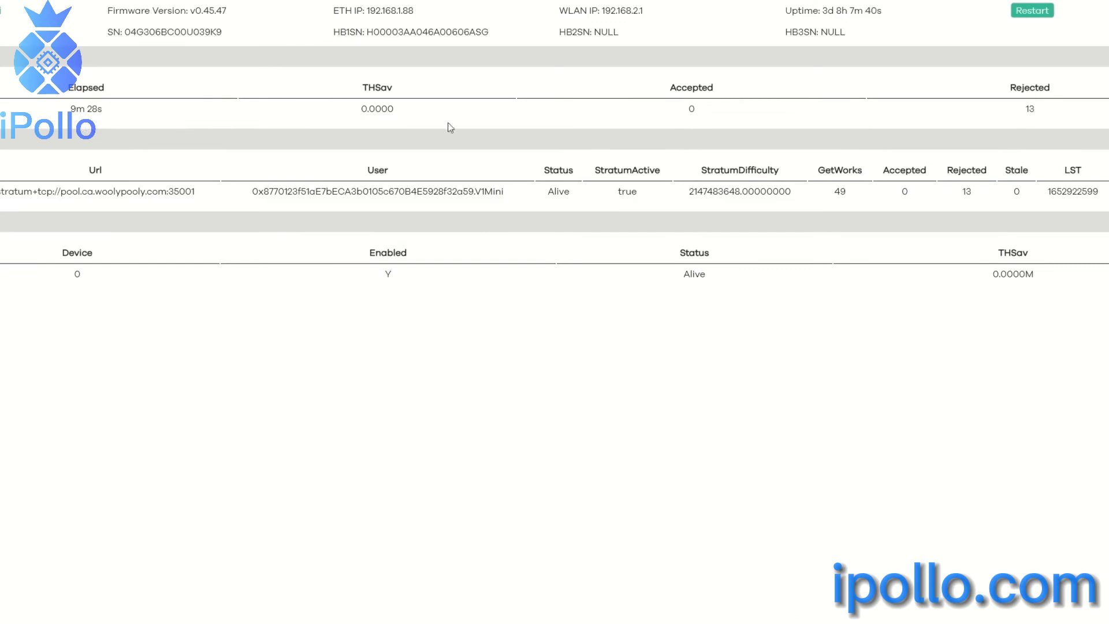
{"action": "mouse_move", "coordinate": [1041, 125]}
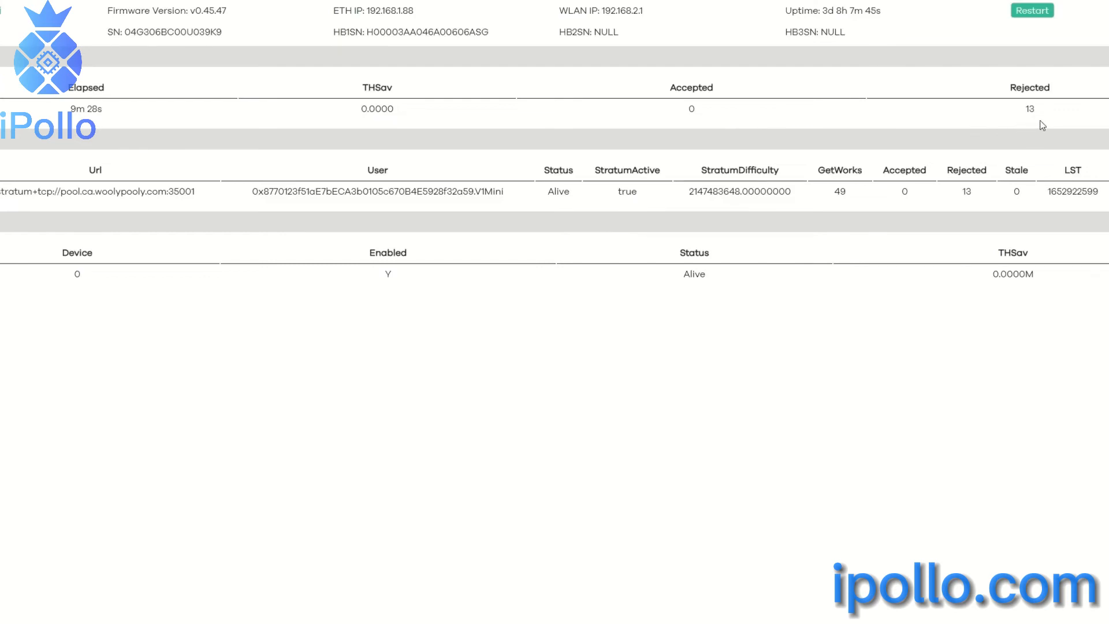
{"action": "mouse_move", "coordinate": [710, 125]}
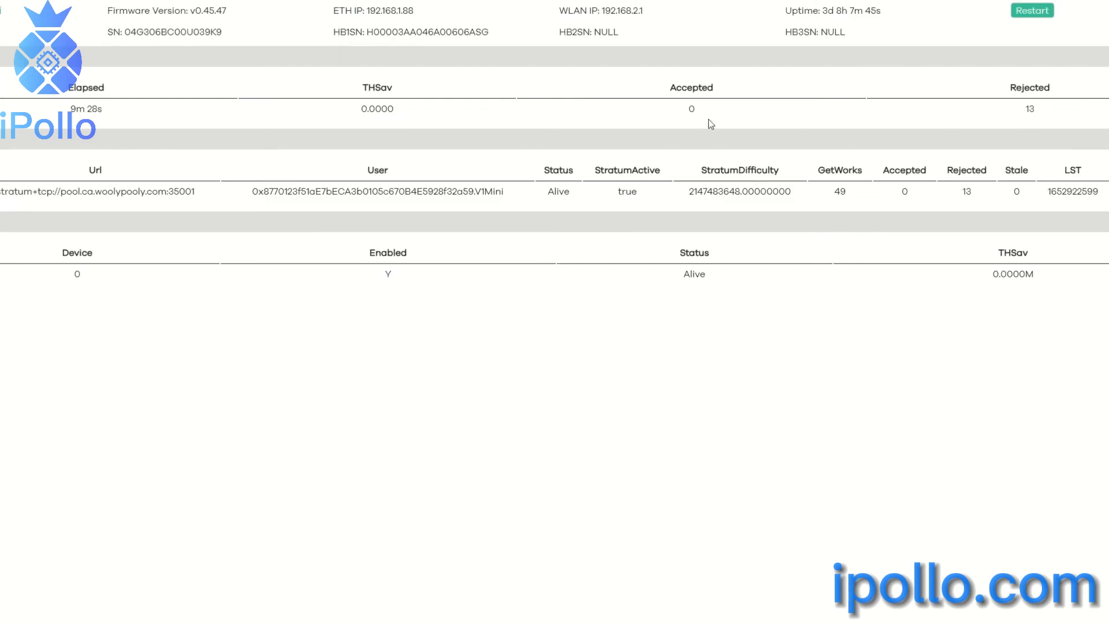
{"action": "mouse_move", "coordinate": [645, 123]}
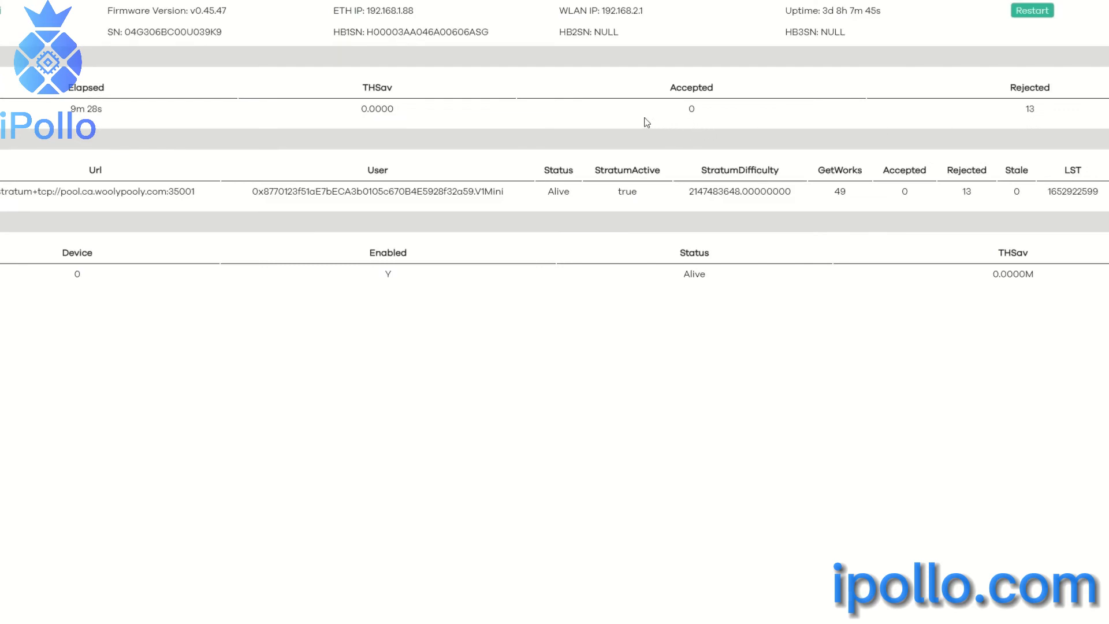
{"action": "mouse_move", "coordinate": [574, 127]}
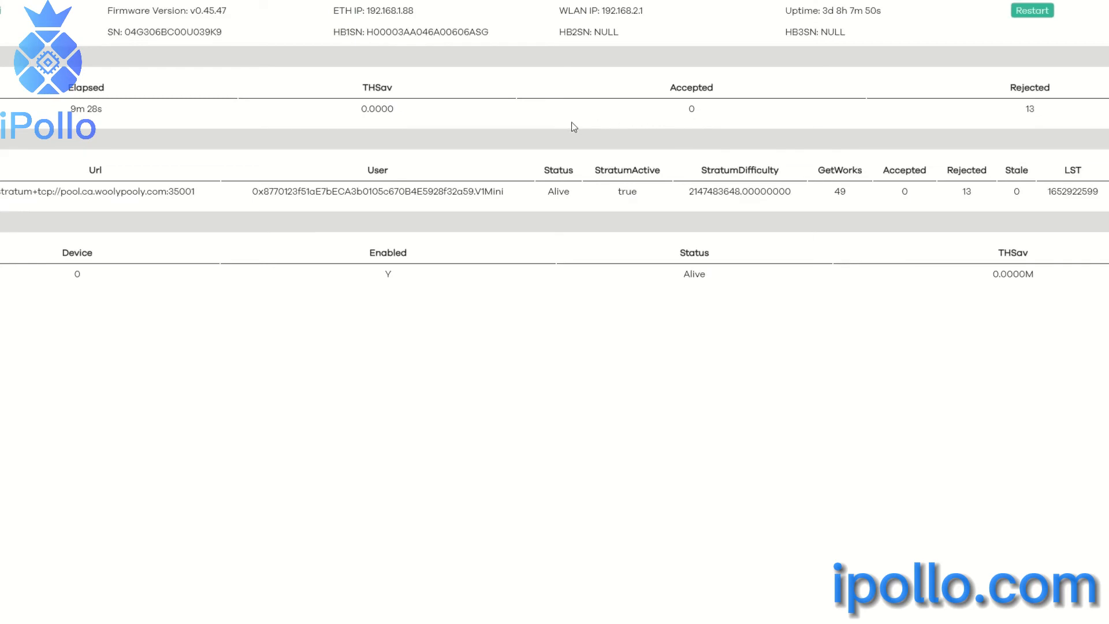
{"action": "mouse_move", "coordinate": [242, 121]}
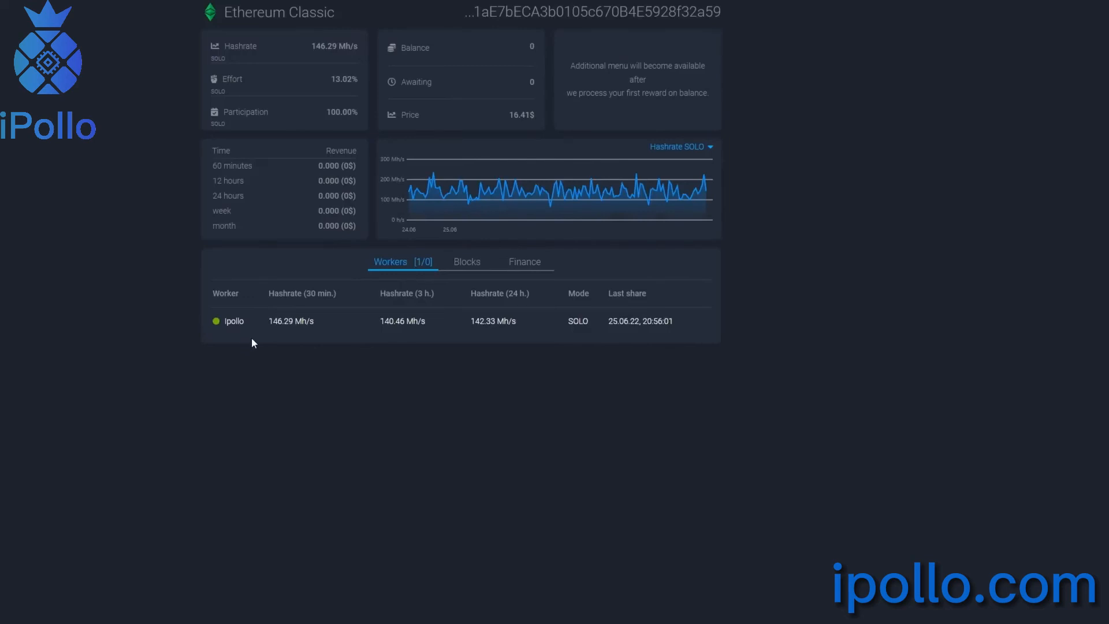
{"action": "mouse_move", "coordinate": [328, 343]}
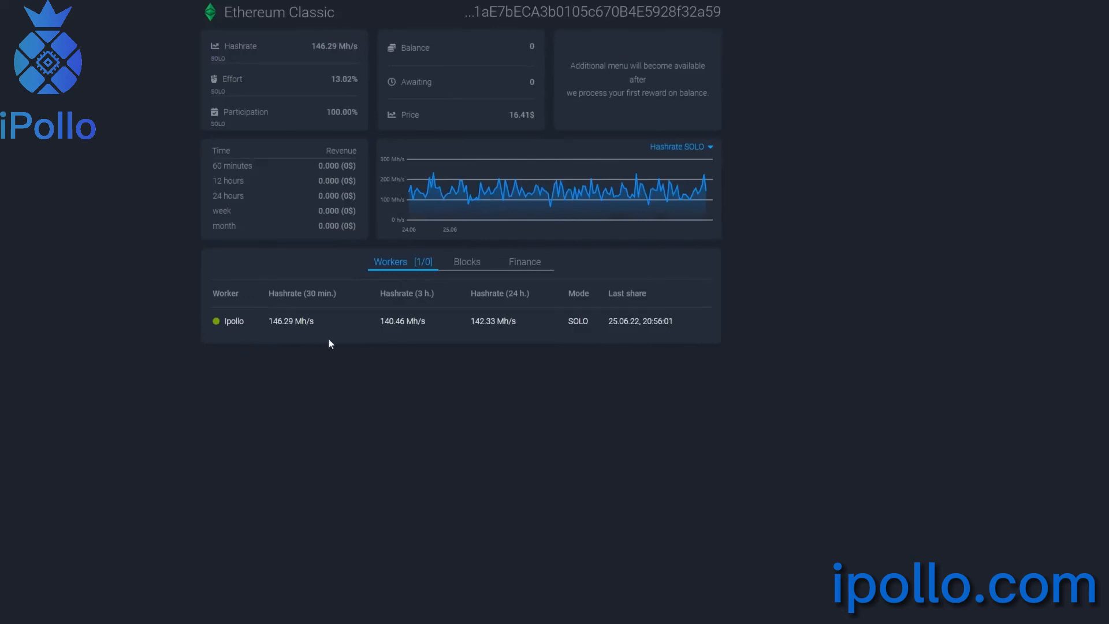
{"action": "mouse_move", "coordinate": [374, 346]}
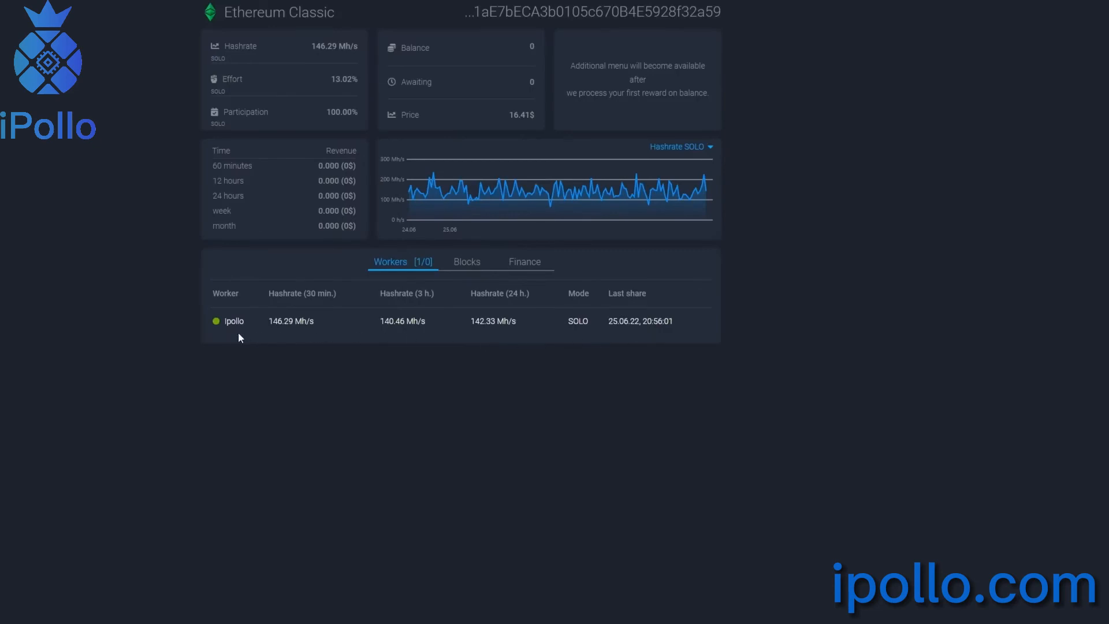
{"action": "mouse_move", "coordinate": [326, 343]}
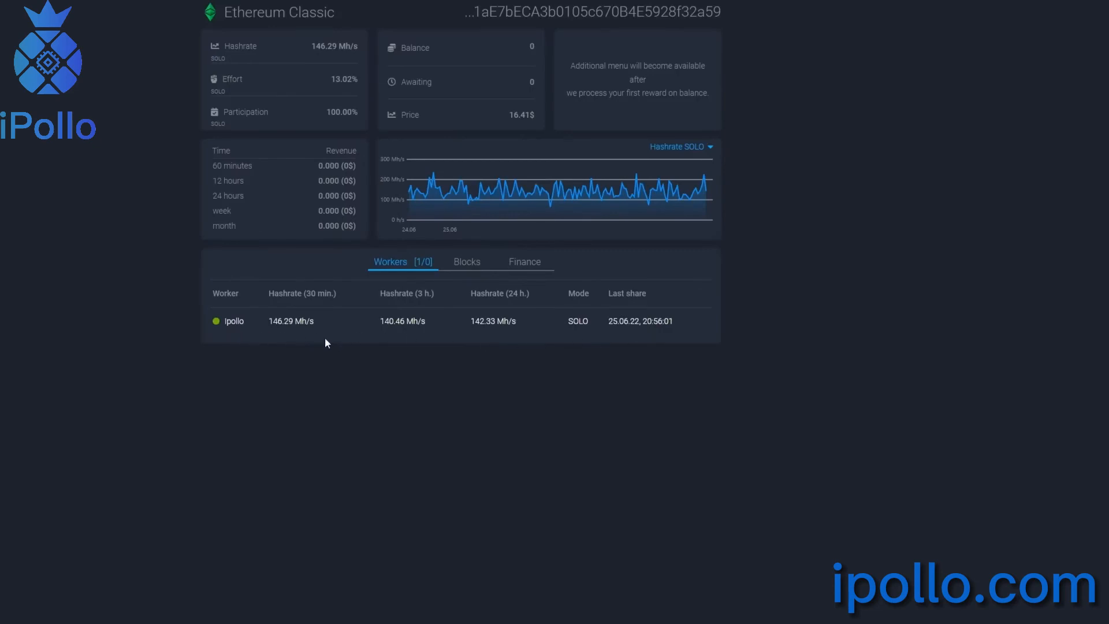
{"action": "mouse_move", "coordinate": [244, 85]}
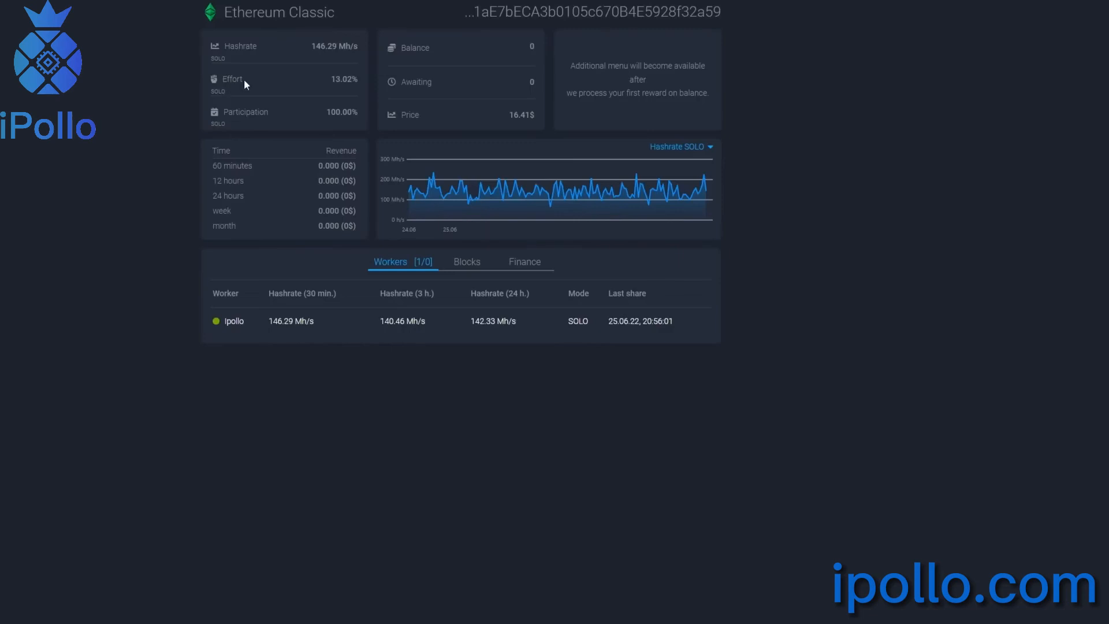
{"action": "mouse_move", "coordinate": [180, 230]}
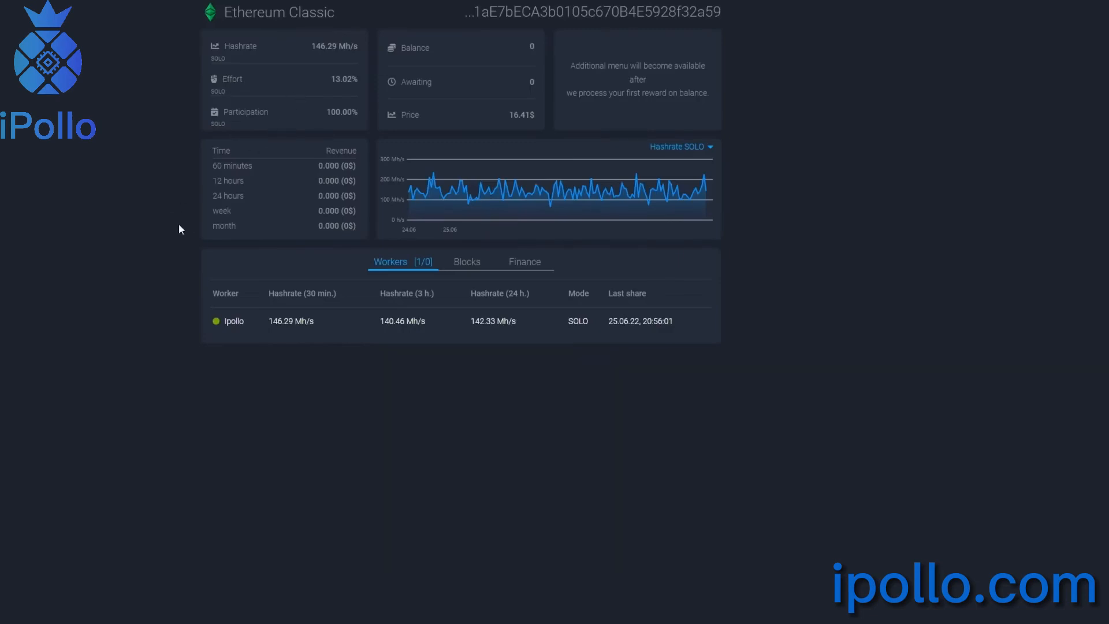
{"action": "mouse_move", "coordinate": [170, 178]}
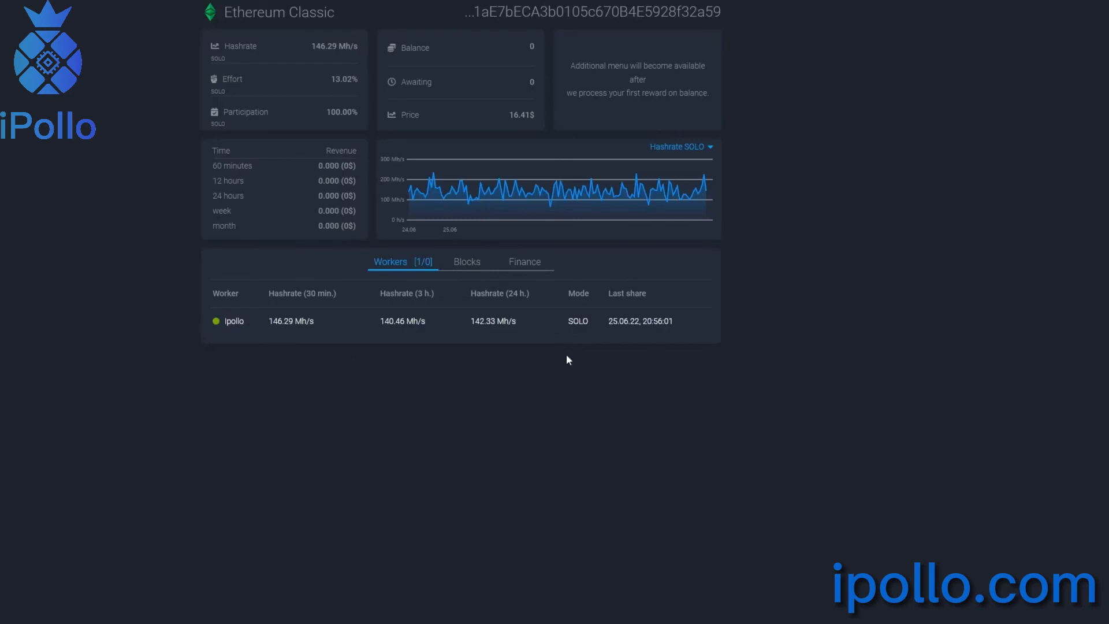
{"action": "mouse_move", "coordinate": [365, 352]}
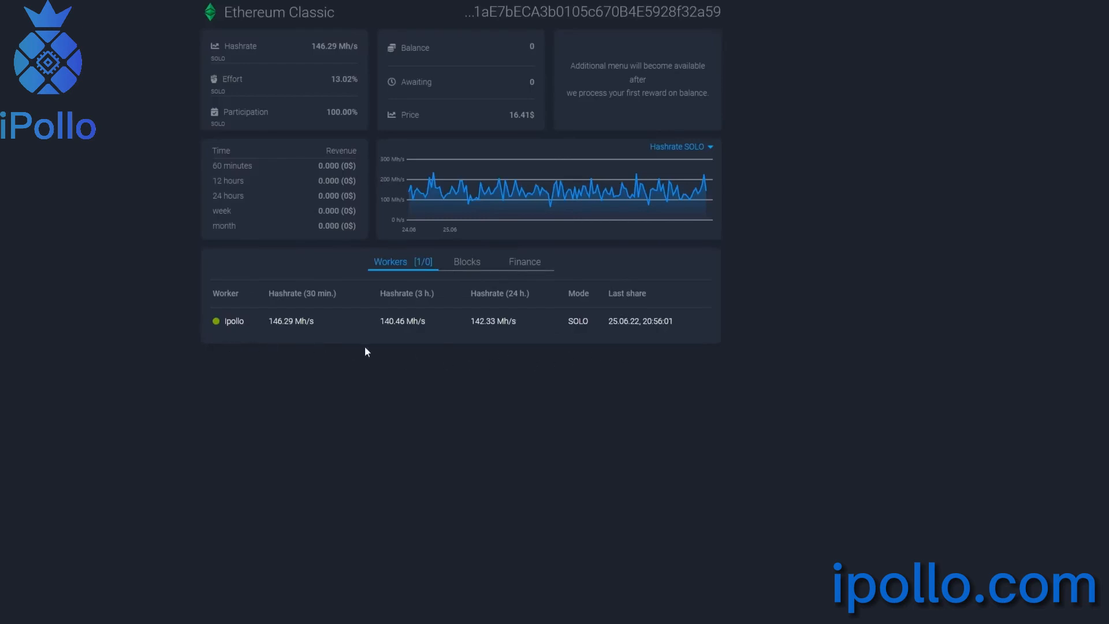
{"action": "mouse_move", "coordinate": [481, 346]}
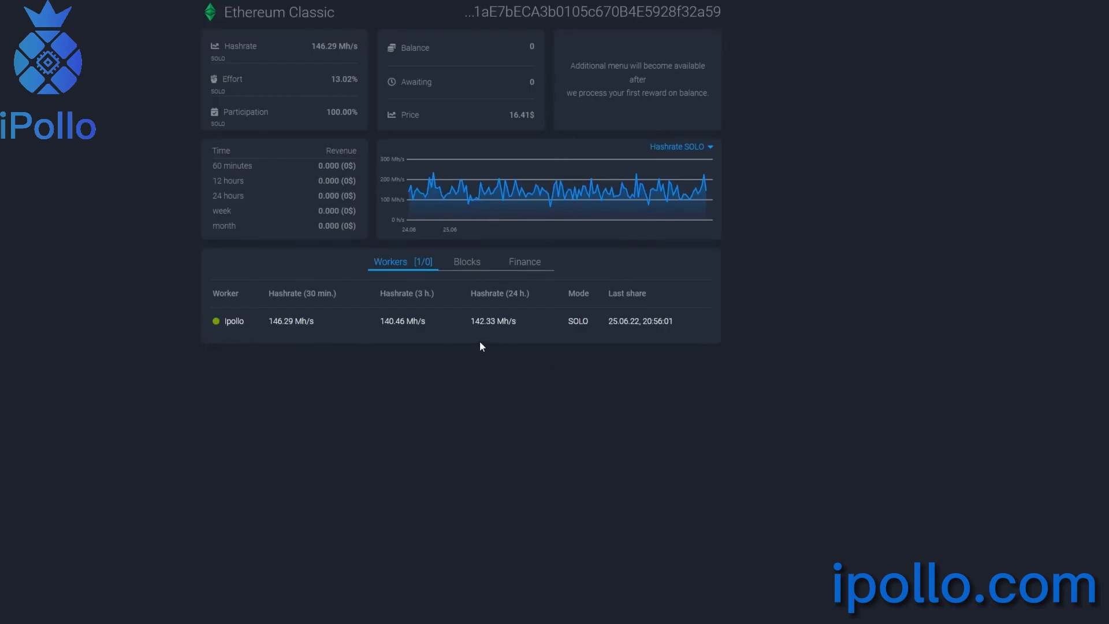
{"action": "mouse_move", "coordinate": [310, 331]}
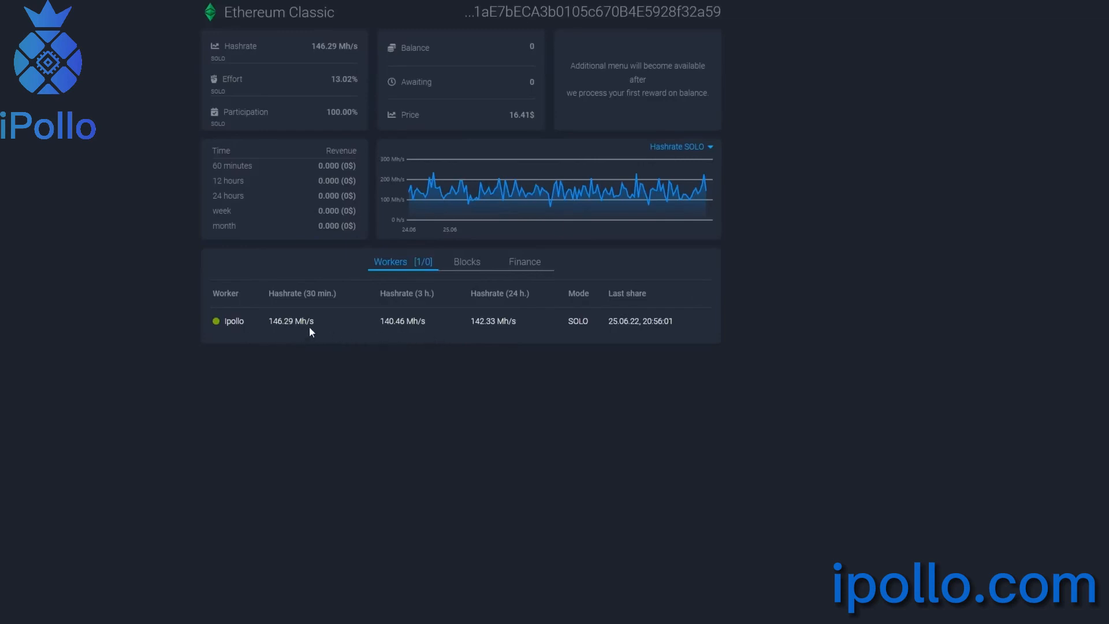
{"action": "mouse_move", "coordinate": [58, 127]}
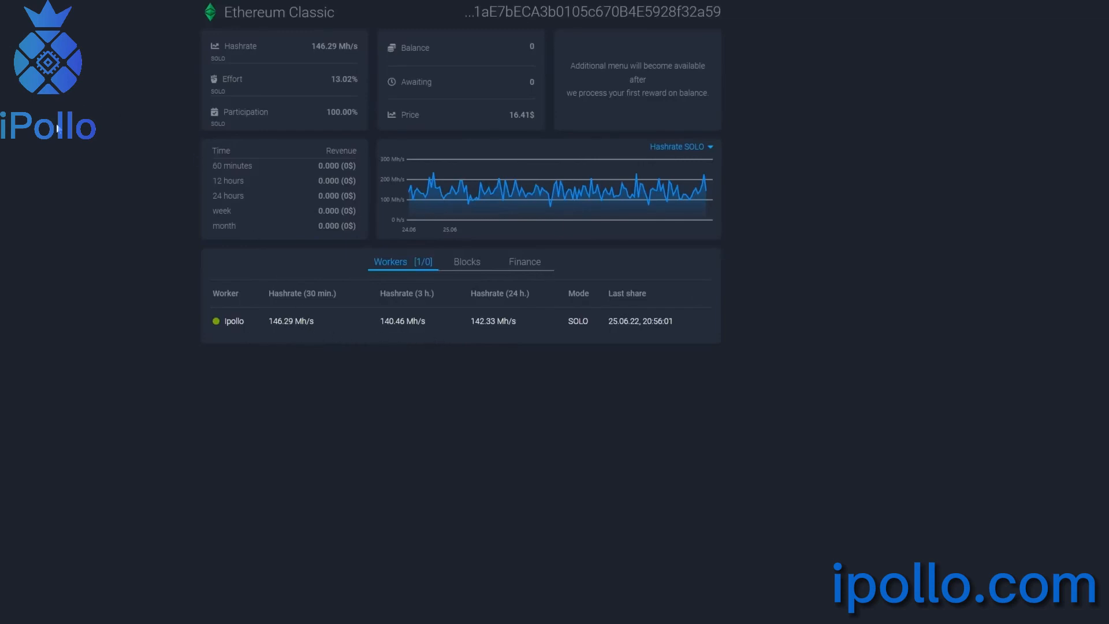
{"action": "mouse_move", "coordinate": [69, 149]}
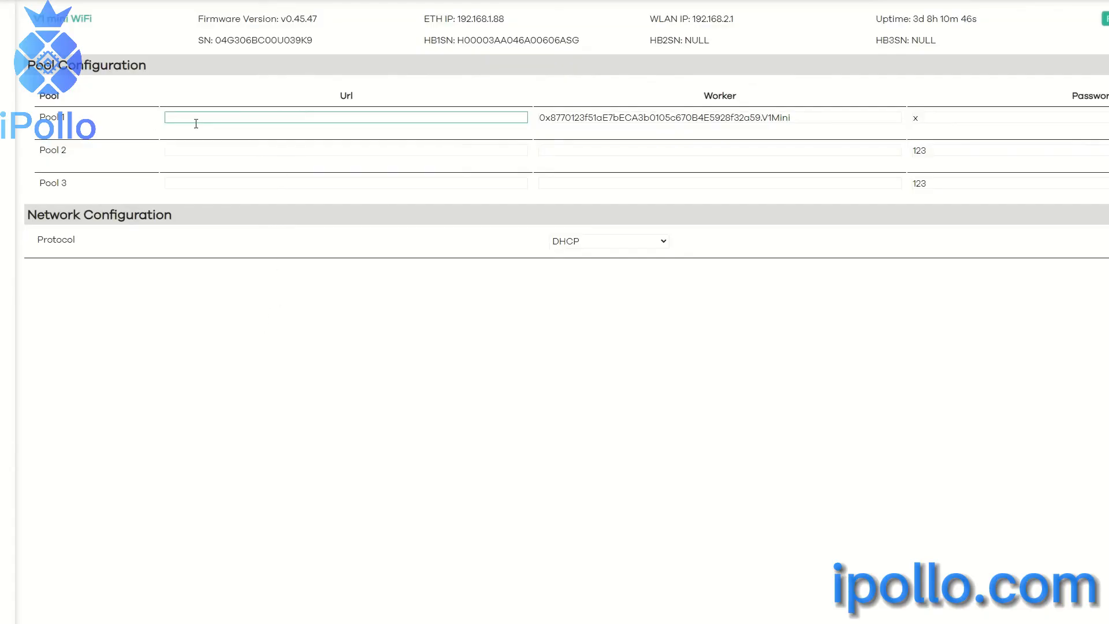
- Restore Pool 1 URL to eth-us-west.flexpool.io:4444, worker name unchanged
{"action": "type", "text": "eth-us-west.flexpool.io:4444"}
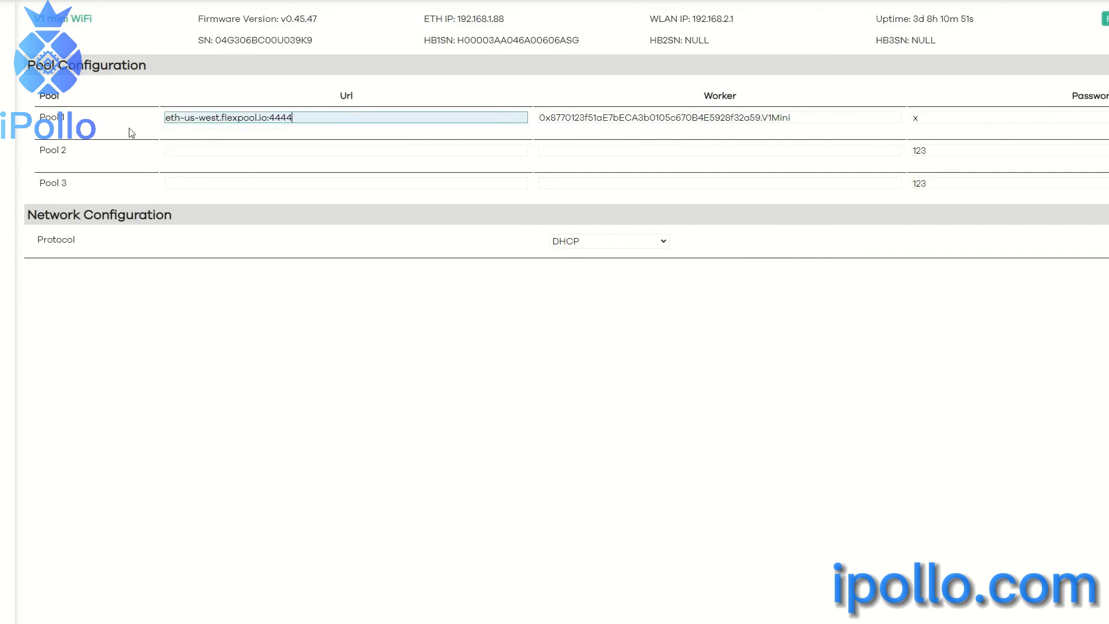
{"action": "mouse_move", "coordinate": [649, 177]}
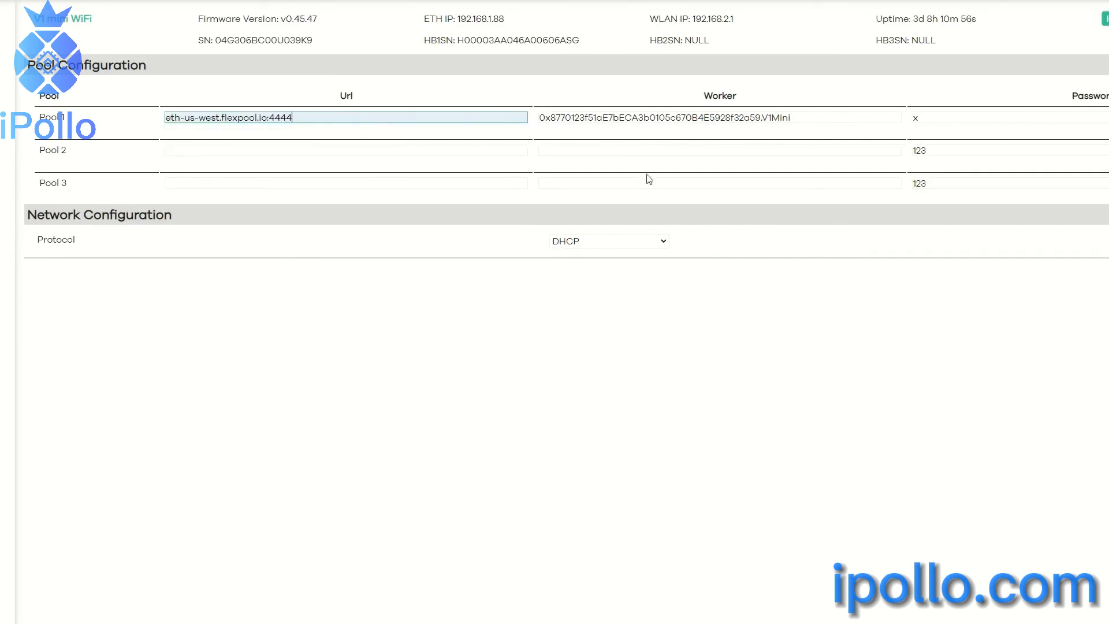